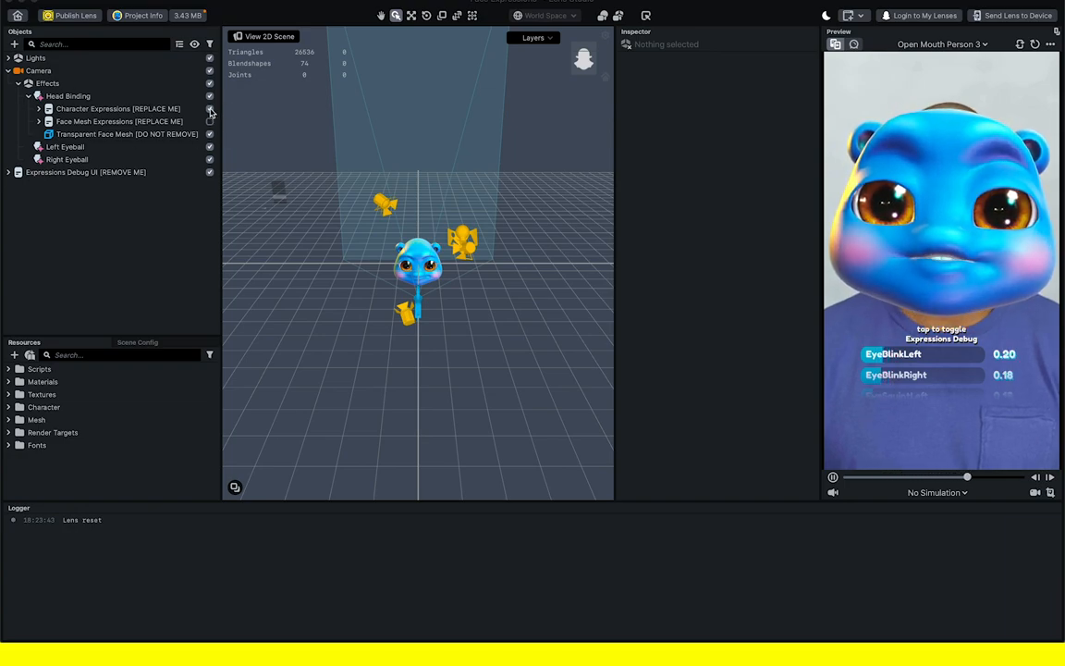
Hide the Character Expressions object so the face mesh shows on the preview face.
click(118, 122)
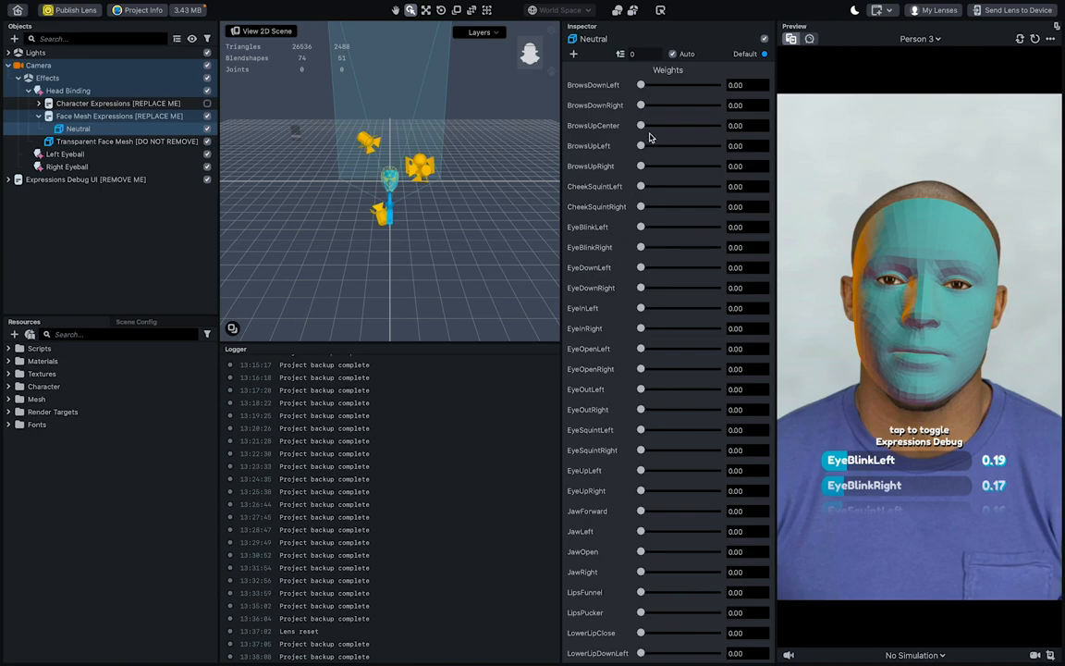
Set the EyeOpenRight blend shape weight to 1.00 and bring up the Model folder in Finder.
drag(640, 144, 719, 144)
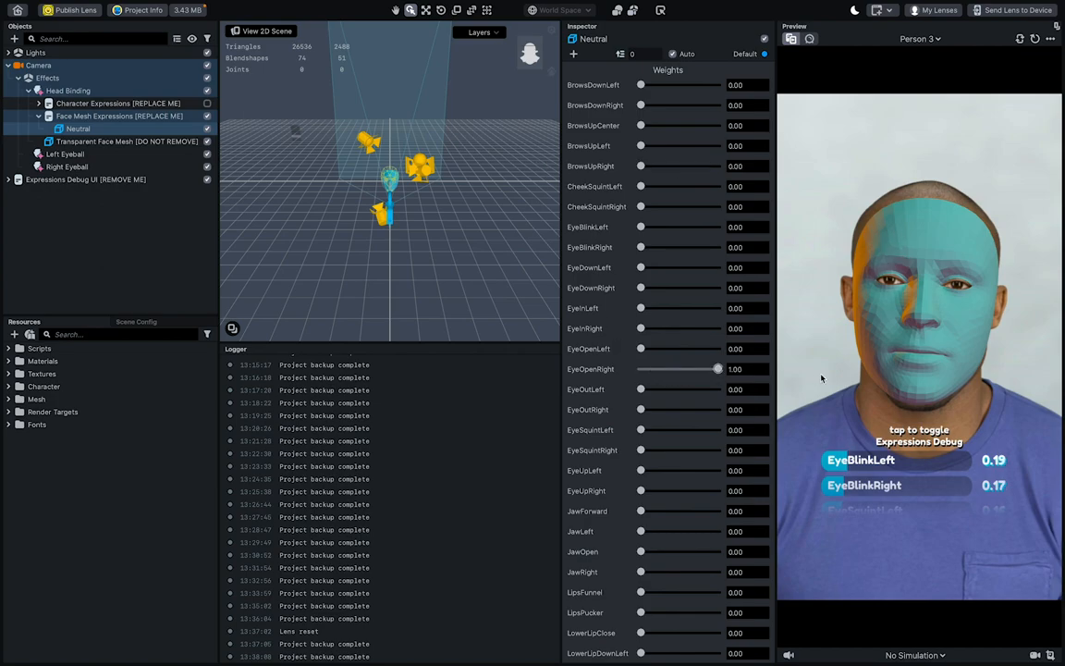
scroll(down, 3)
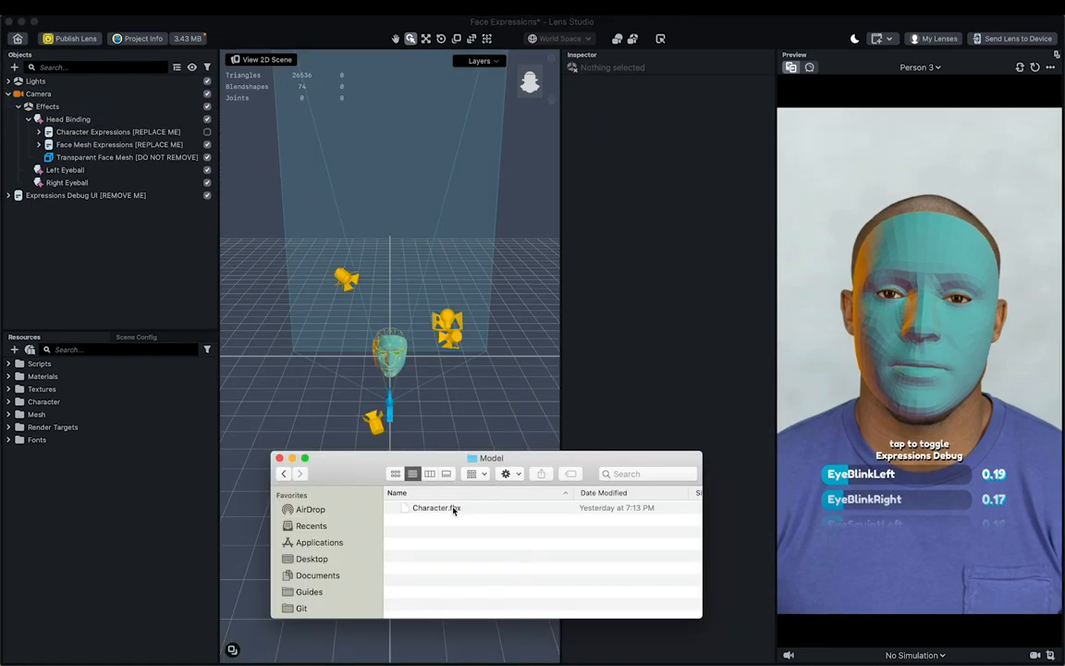
Import Character.fbx under Face Mesh Expressions with position and scale set to 1.60.
click(118, 144)
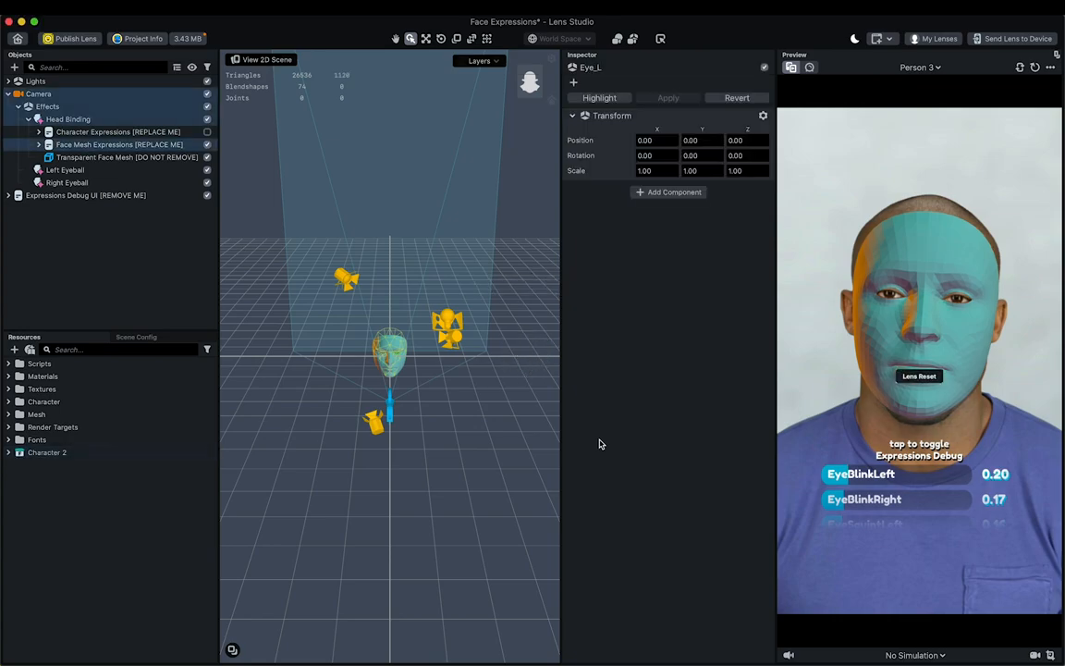
click(48, 144)
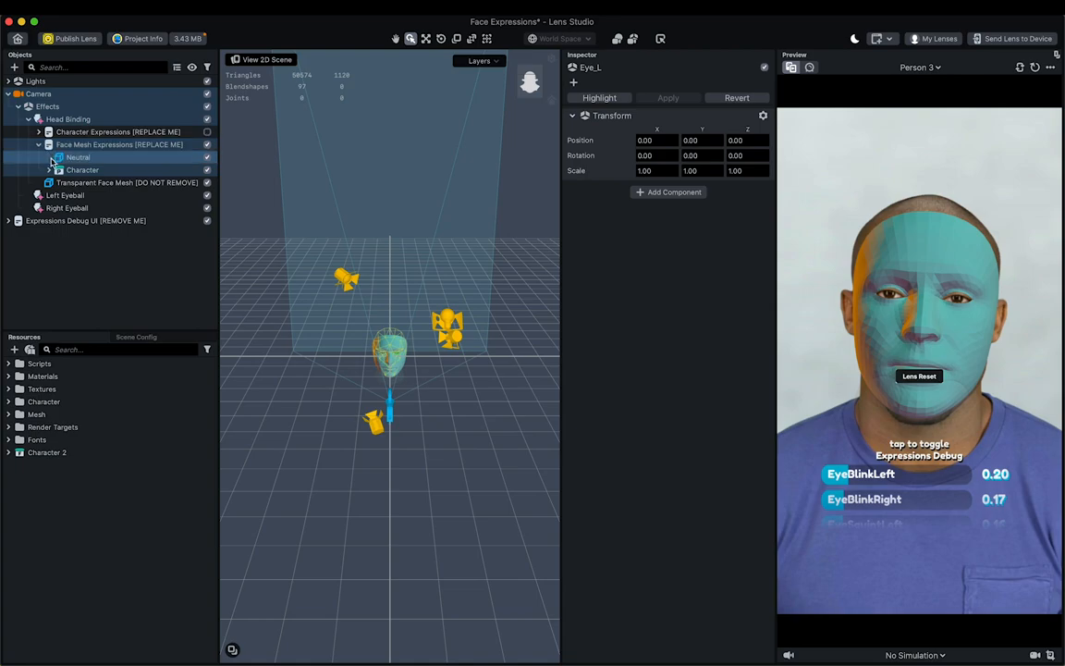
click(82, 170)
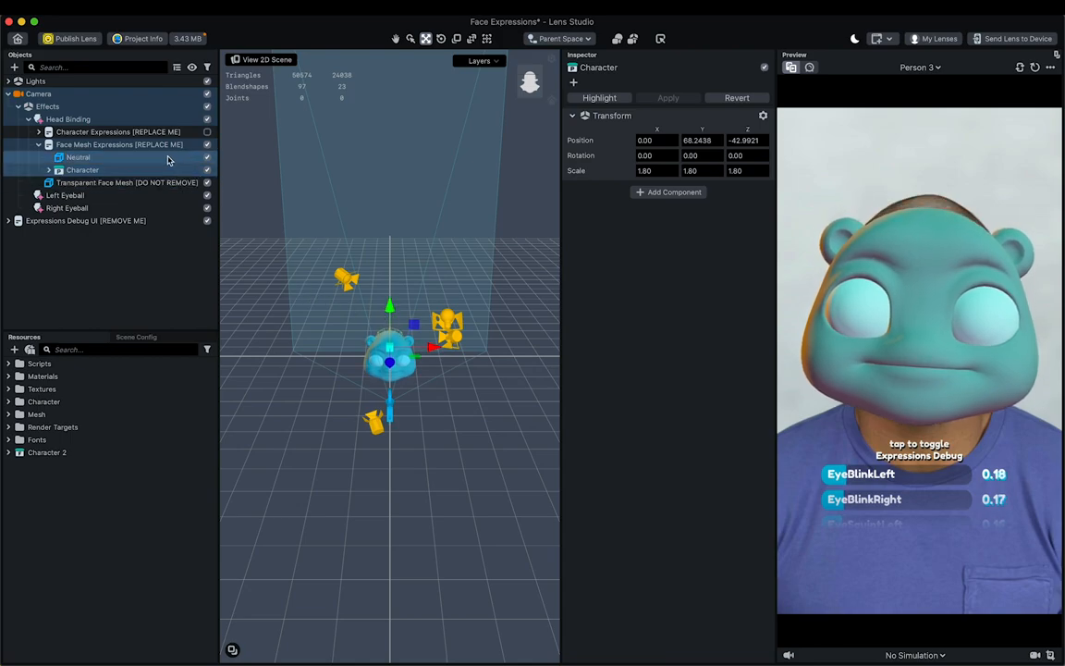
Delete the Neutral mesh and select Face Mesh Expressions to show its ExpressionsController script.
right_click(78, 156)
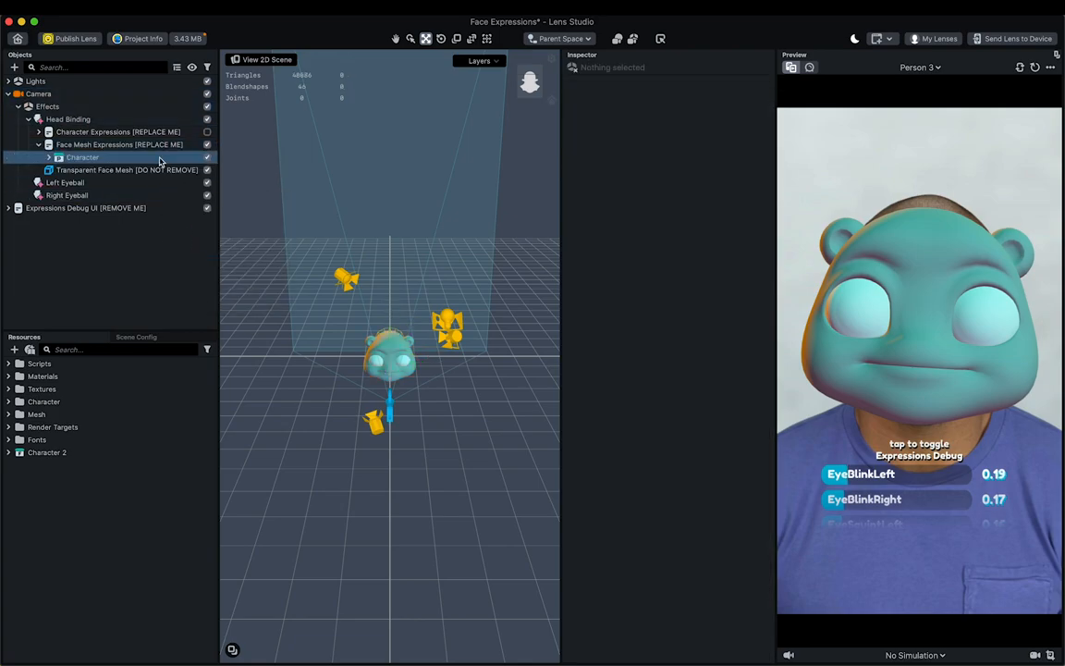
click(119, 144)
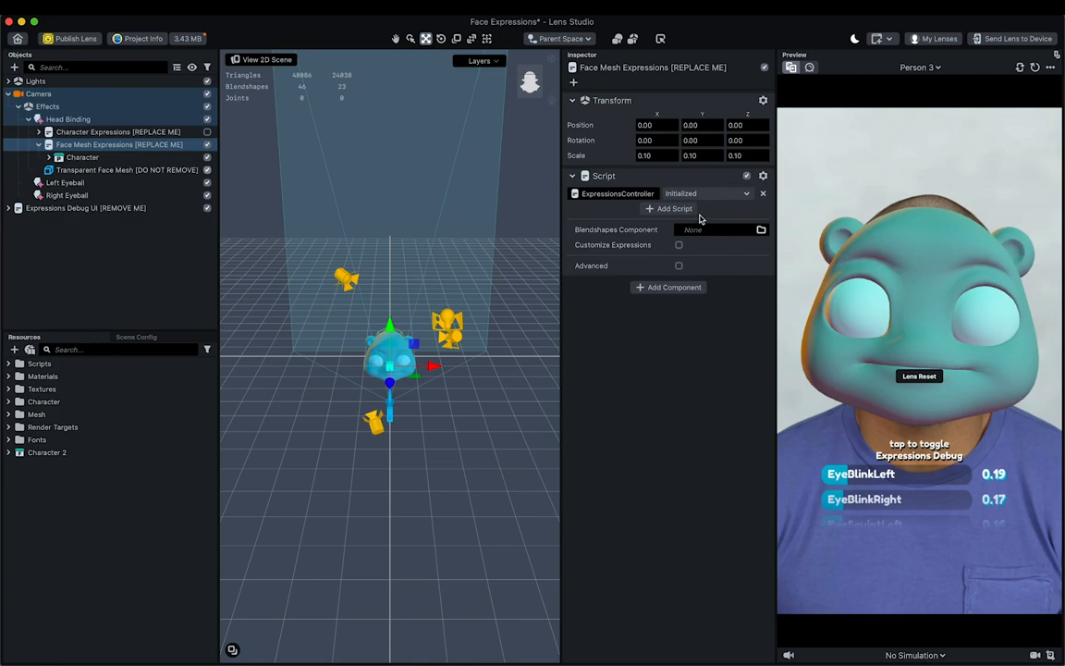
Set the controller's Blendshapes Component to the Character's blend shapes under Head Binding.
click(760, 229)
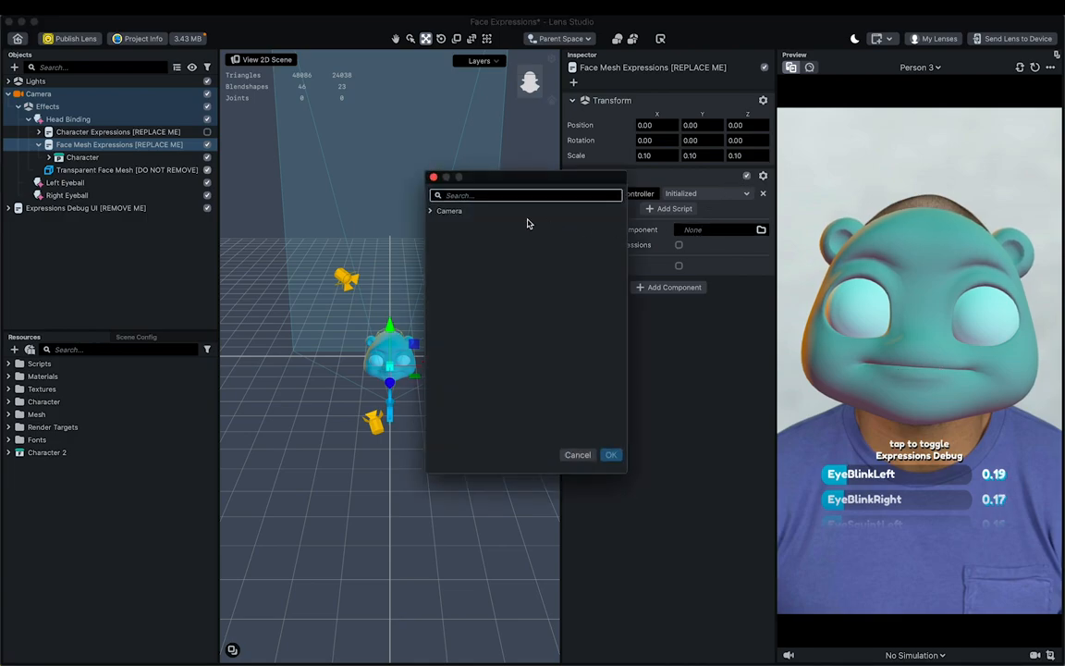
click(431, 211)
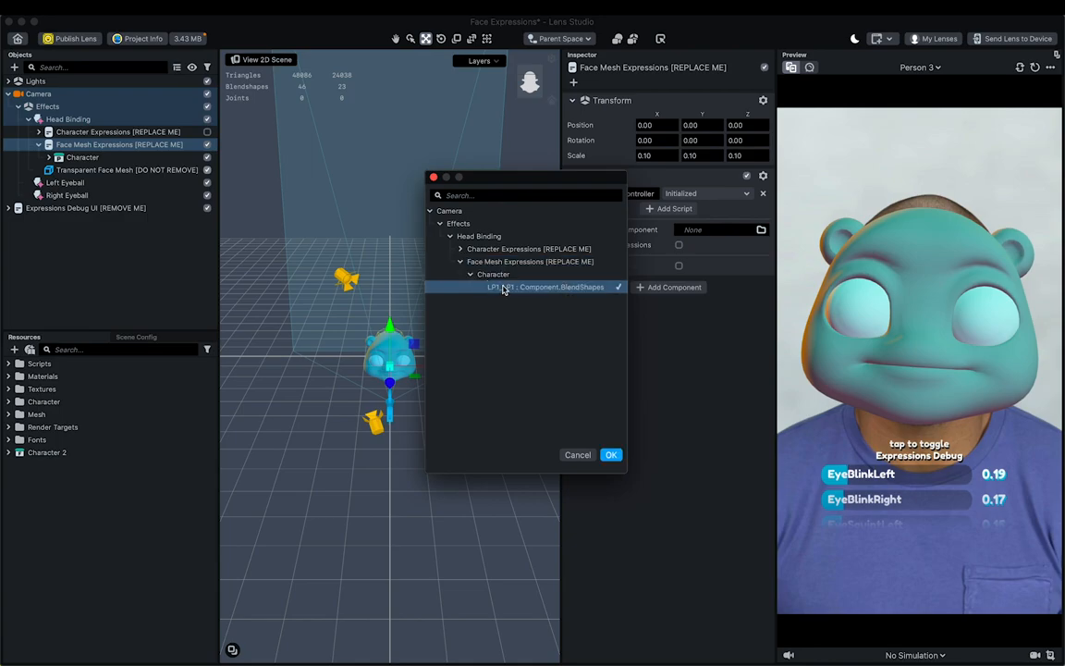
click(610, 454)
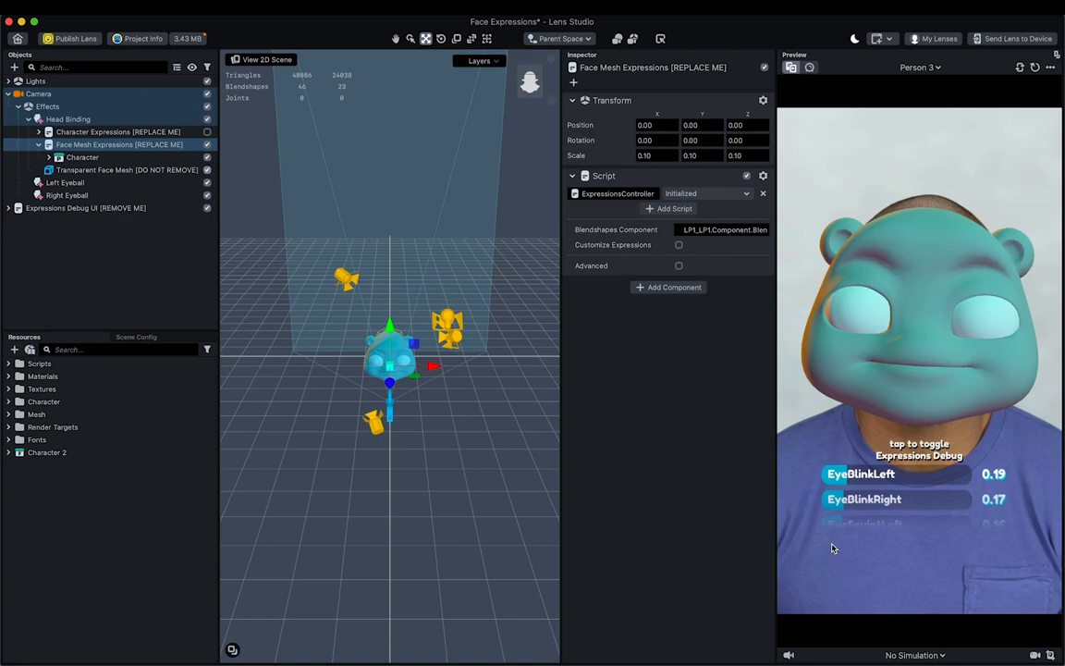
click(917, 66)
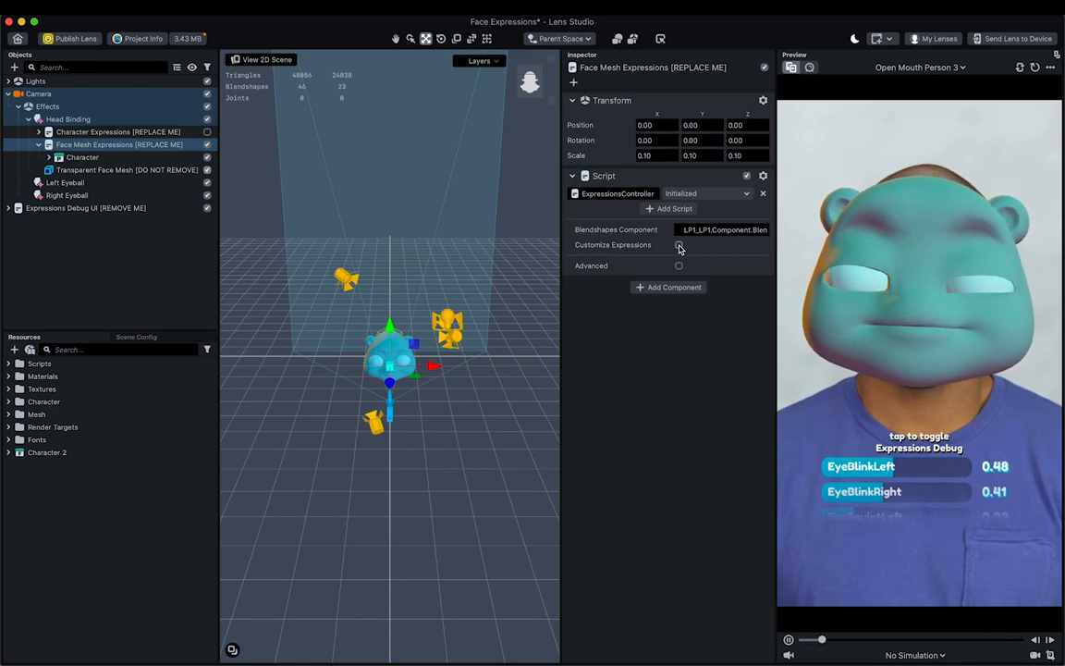
Turn on Customize Expressions and enable custom settings for Brows and Eyes.
click(677, 244)
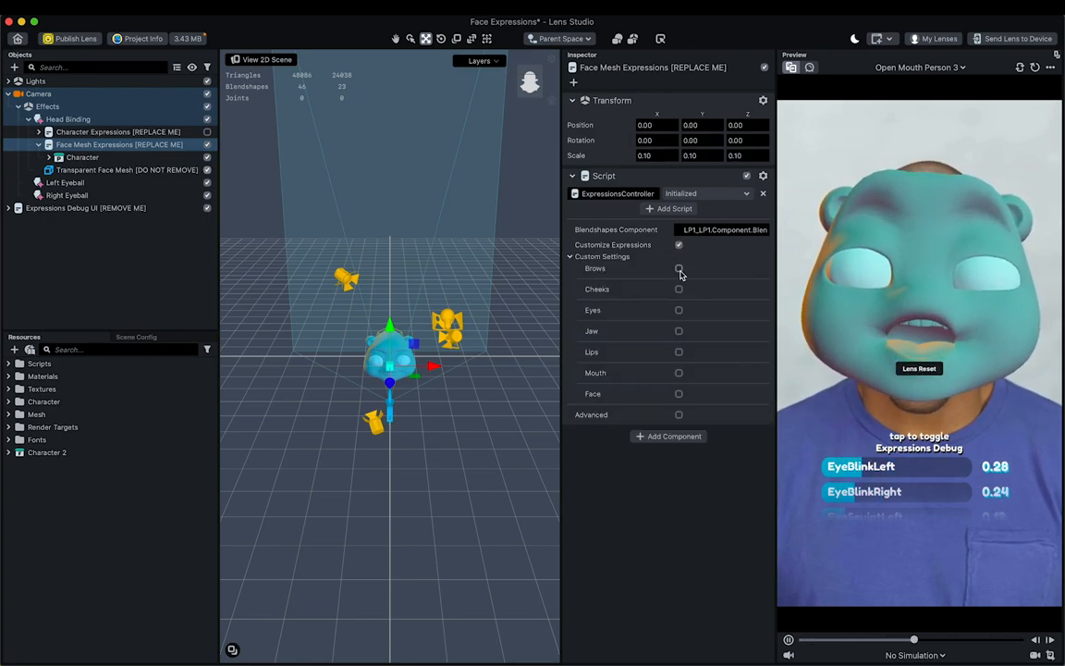
click(677, 268)
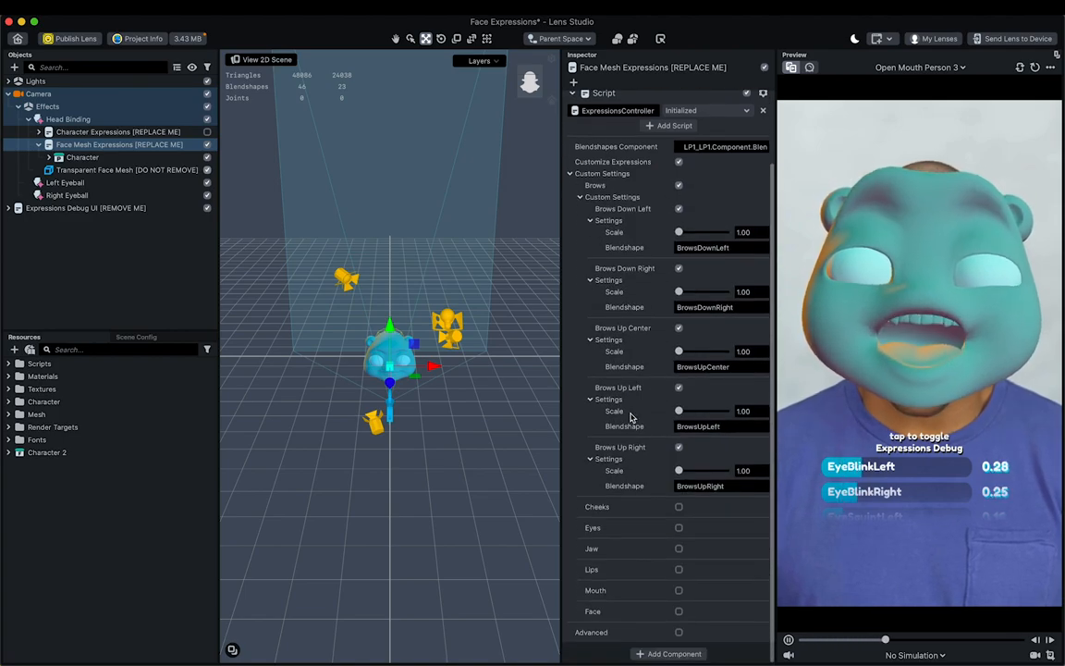
click(677, 527)
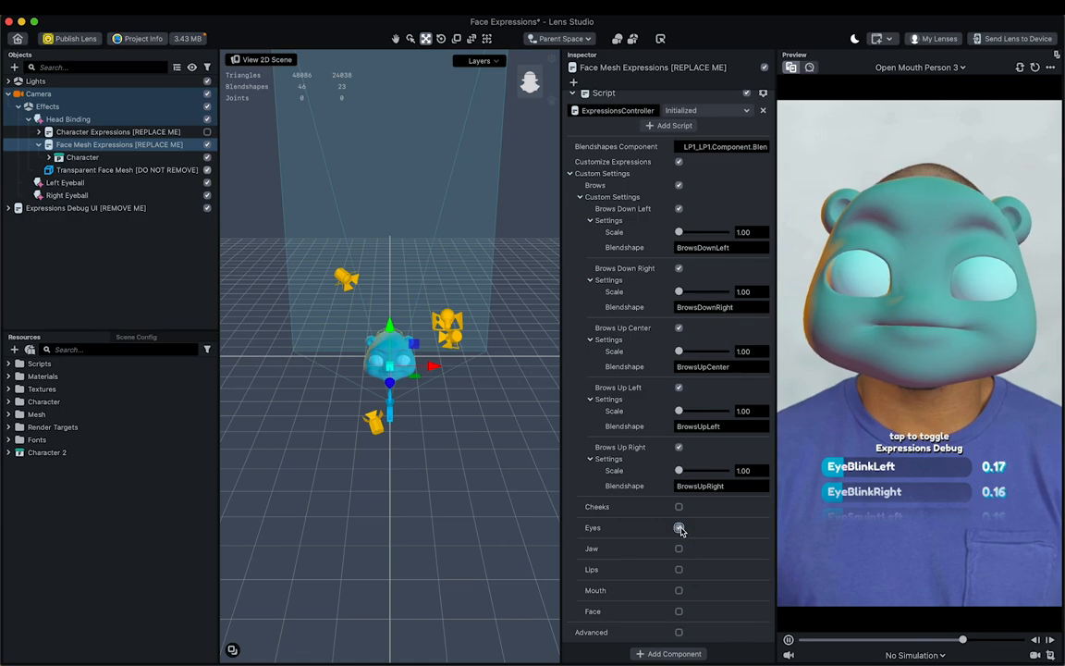
click(679, 526)
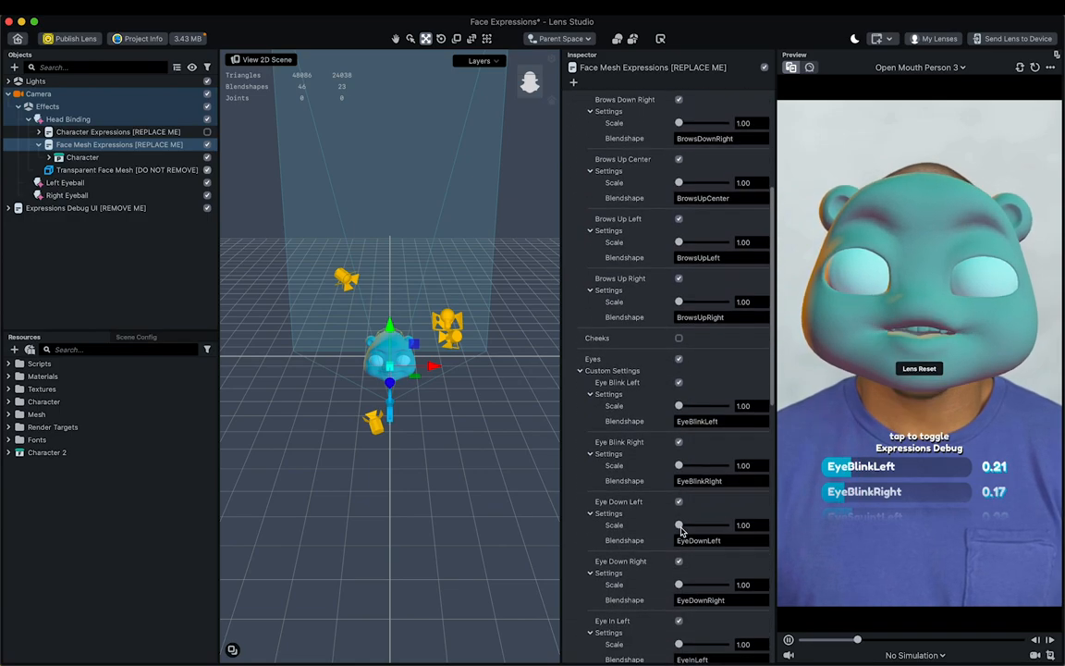
scroll(down, 3)
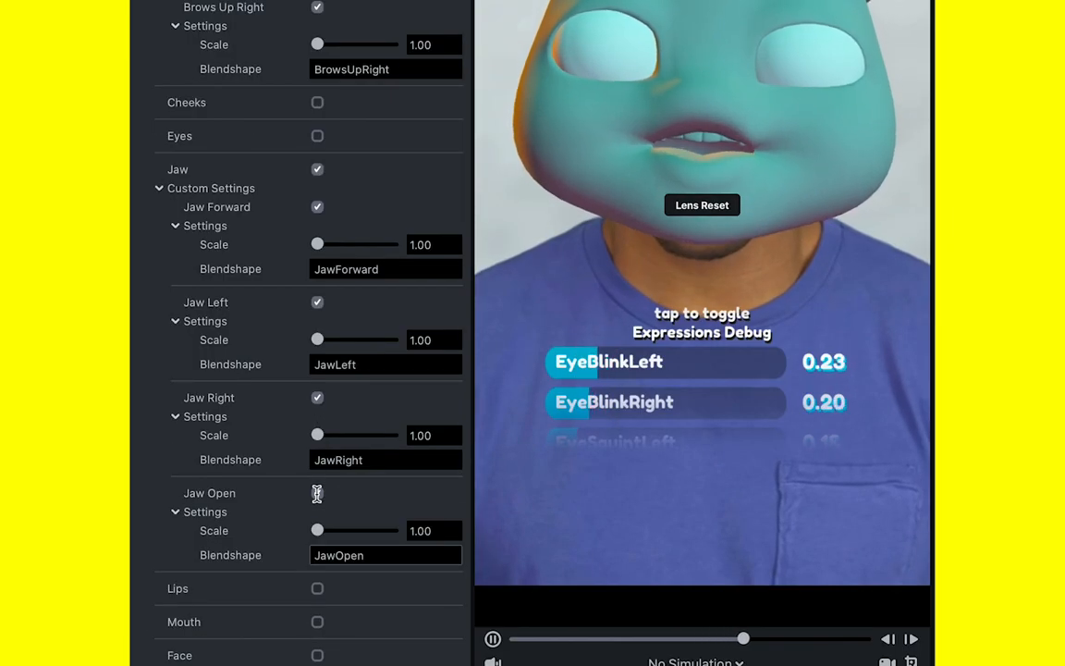
Raise the Jaw Open Scale toward 2 to test the mouth, then return it to 1.00.
drag(316, 529, 333, 529)
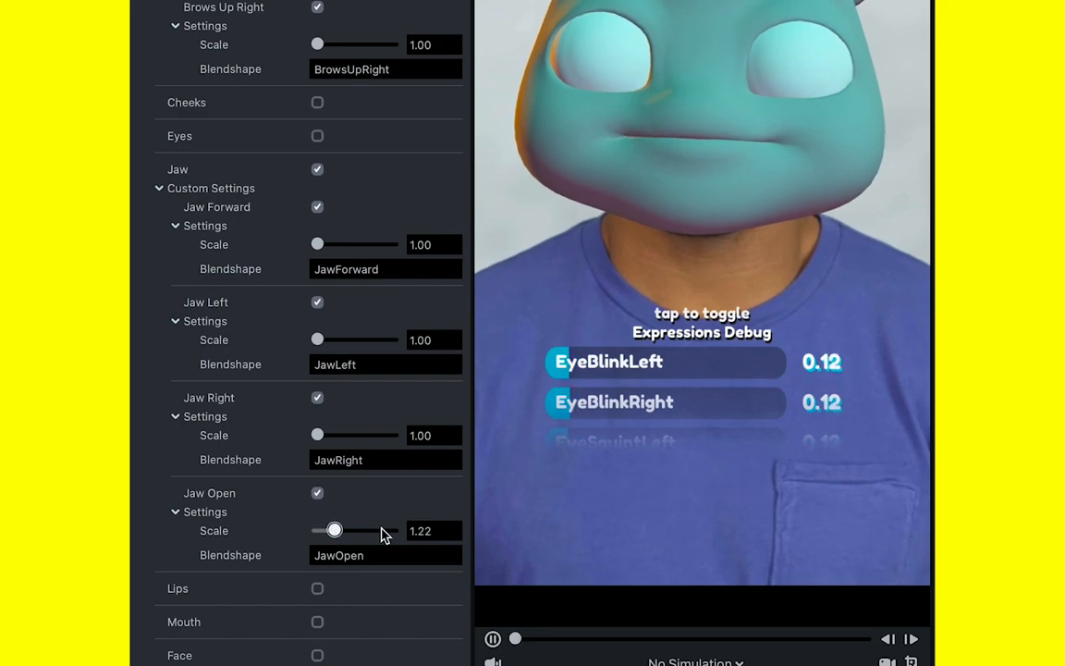
drag(332, 529, 391, 529)
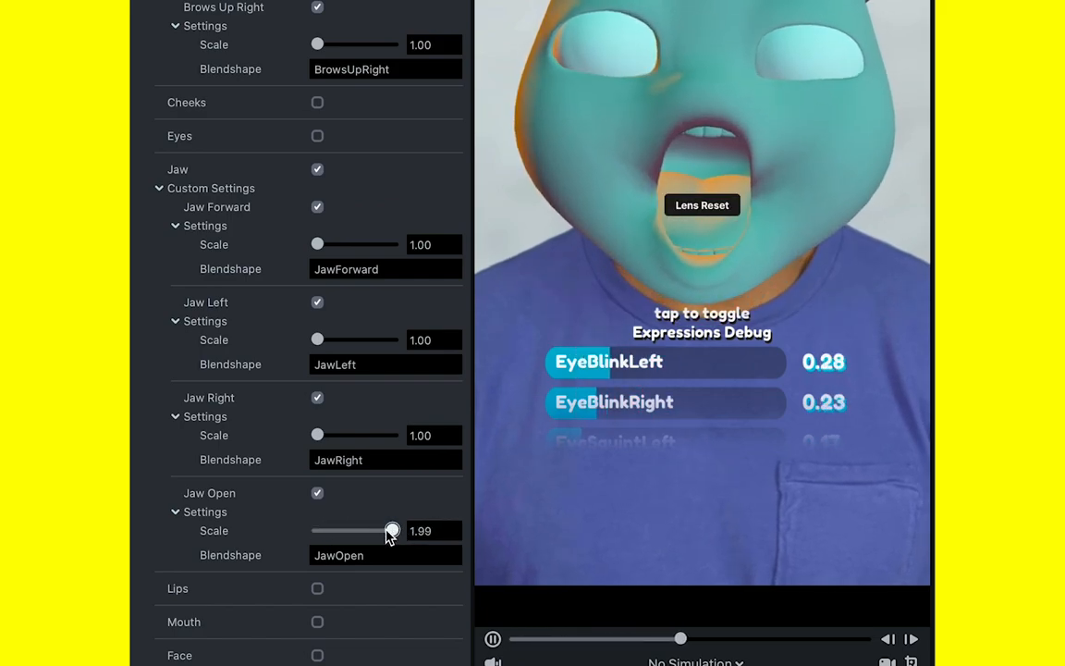
drag(392, 529, 318, 529)
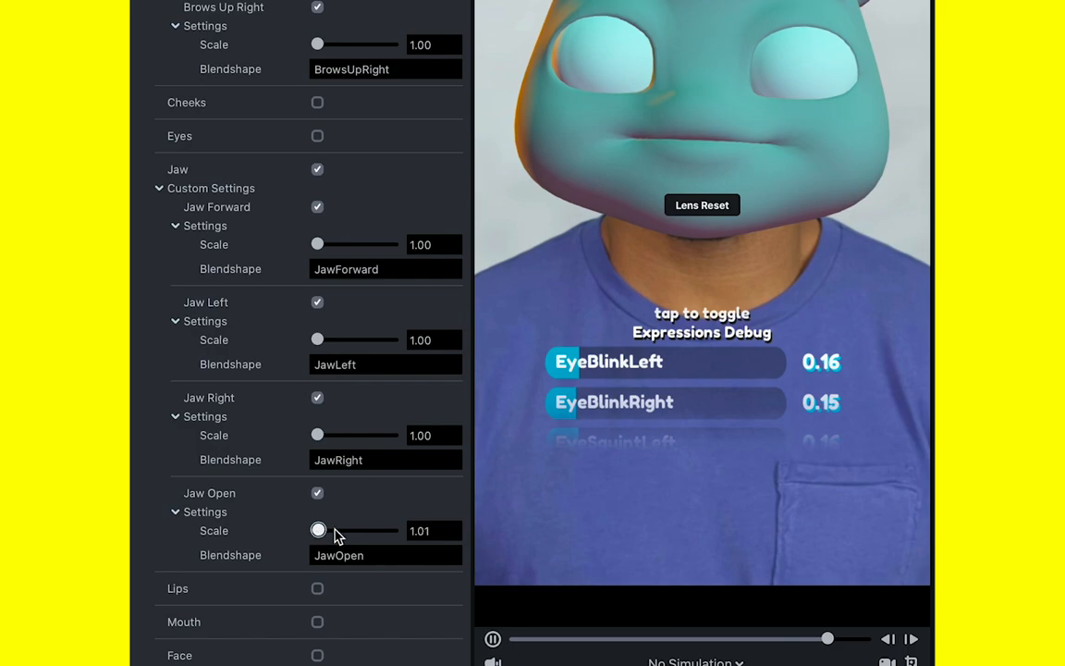
drag(318, 528, 392, 529)
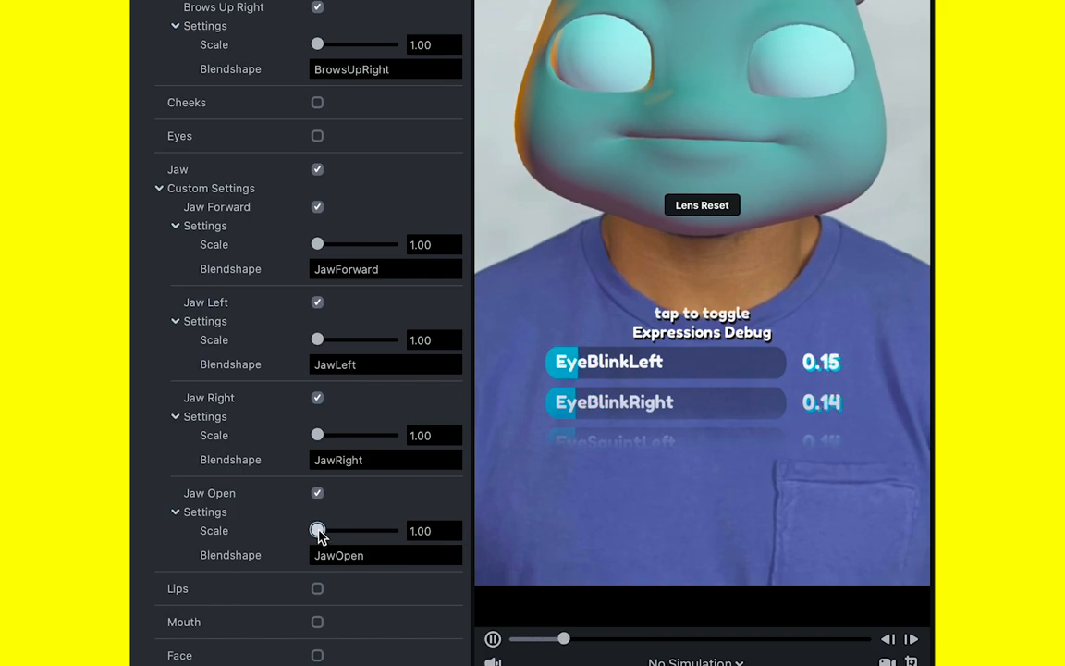
drag(318, 529, 392, 529)
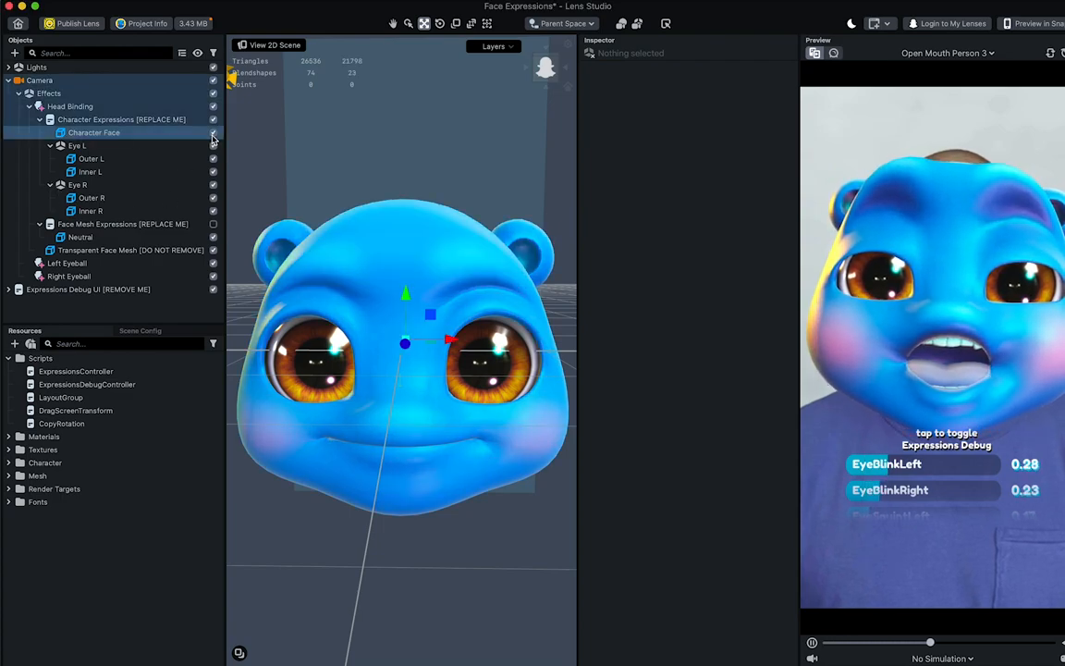
Hide Character Face, parent Eye L and Eye R to the Left and Right Eyeball trackers with positions 0.00.
click(78, 144)
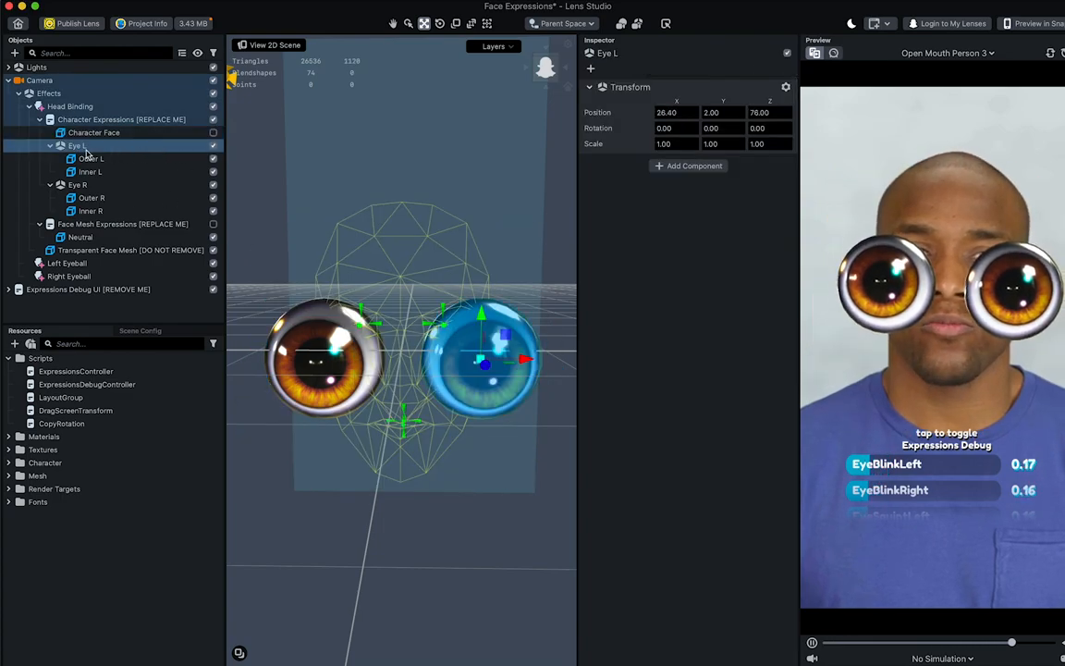
click(66, 262)
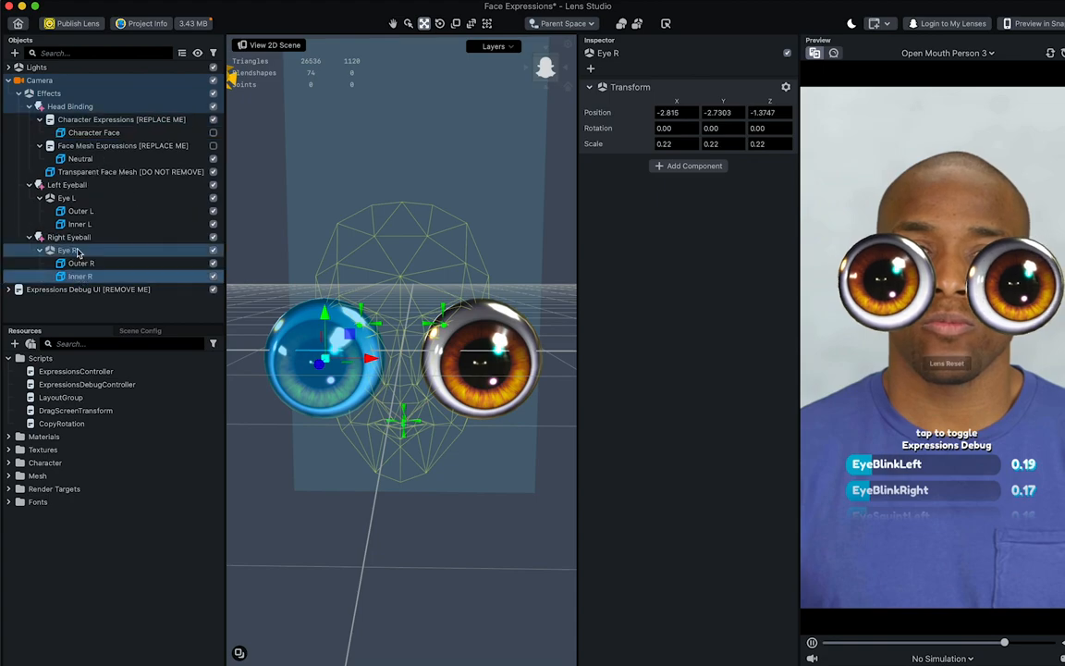
click(67, 198)
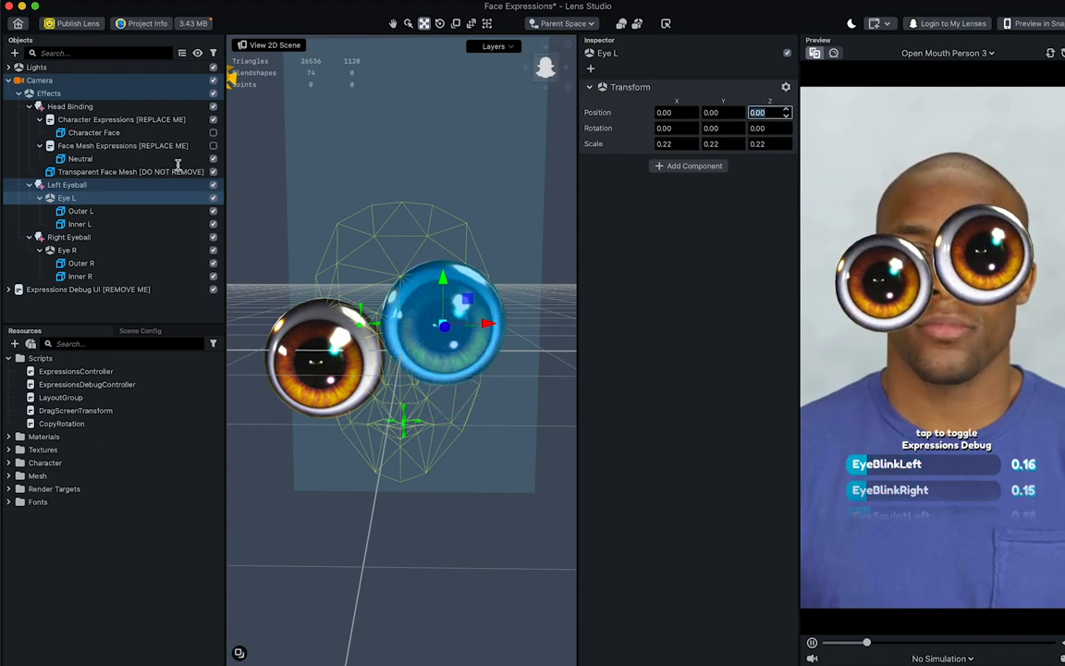
click(66, 249)
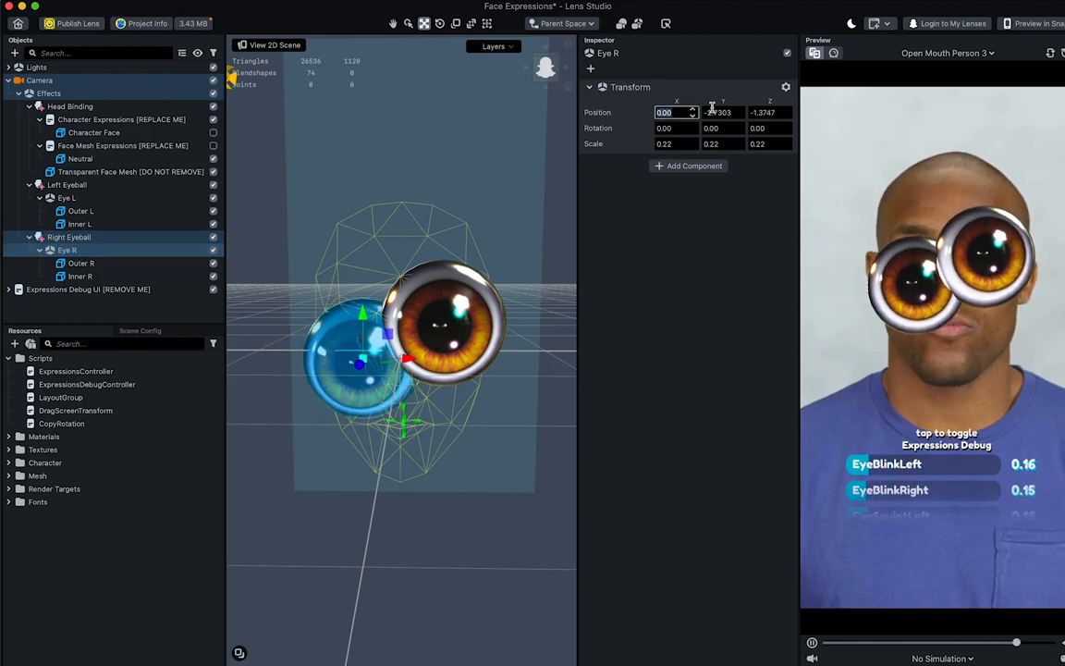
text(0.00)
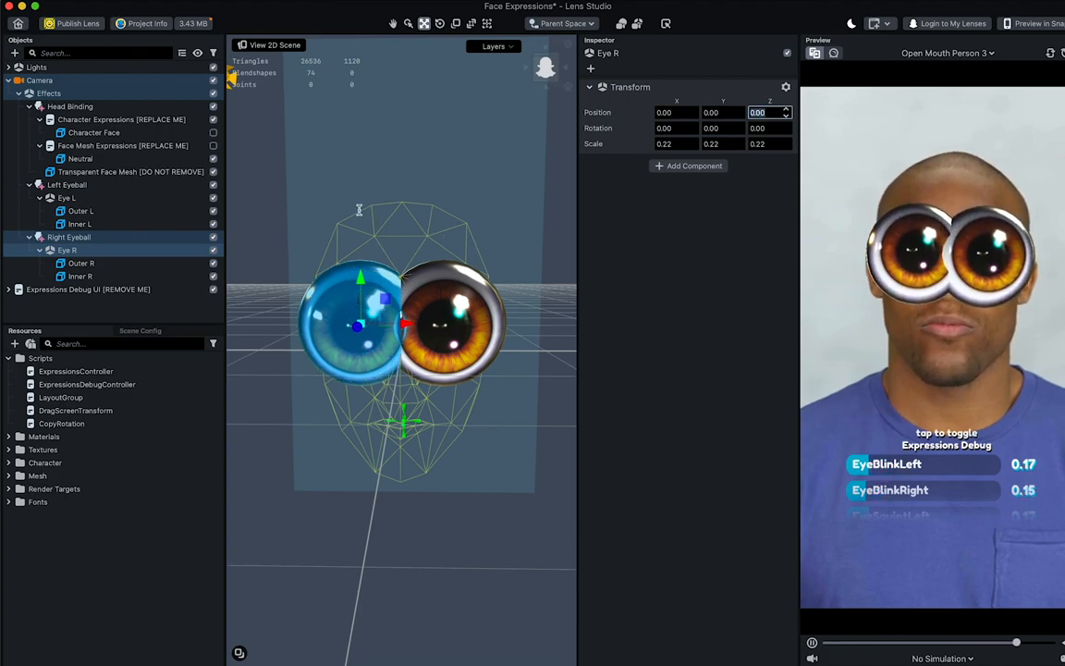
click(67, 198)
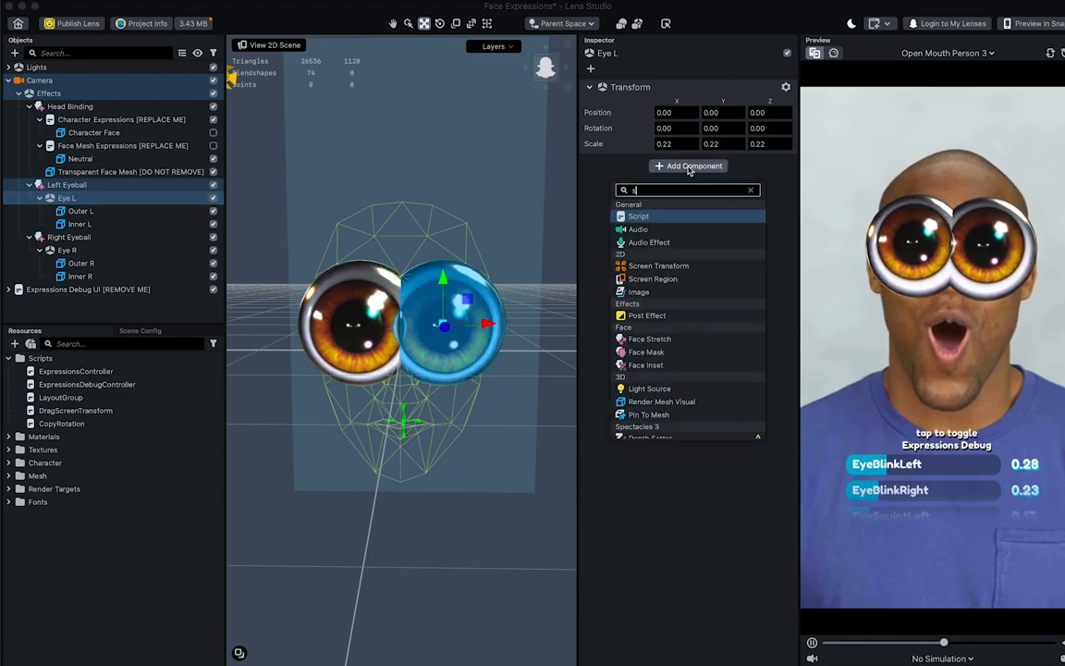
Set the Eye L CopyRotation script's Source Object to Left Eyeball.
click(639, 215)
text(left)
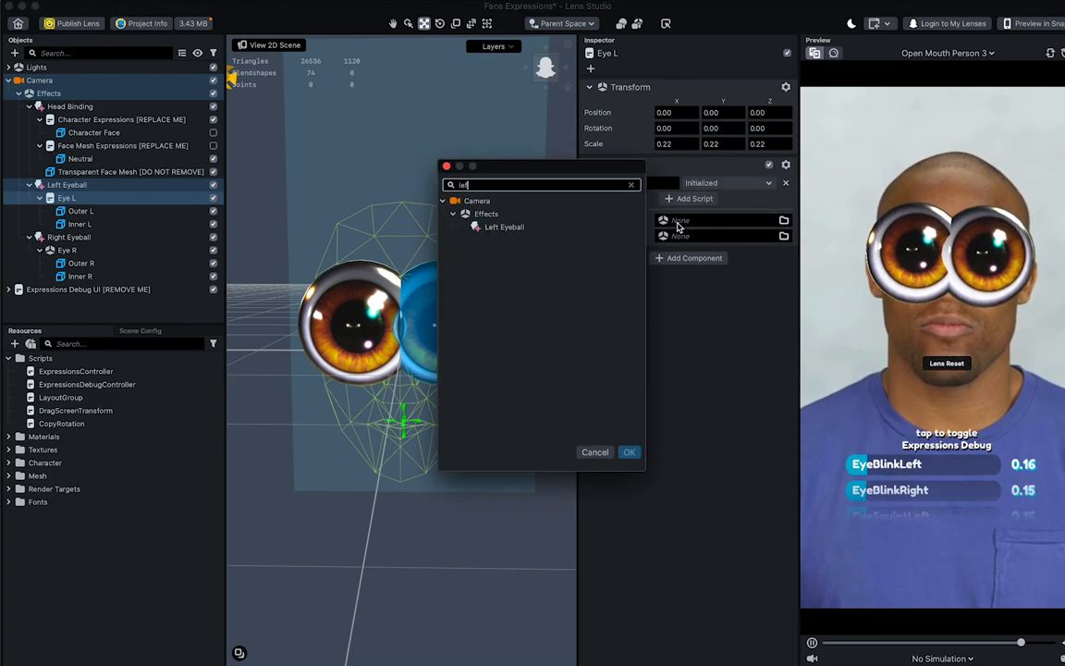
click(503, 226)
text(L)
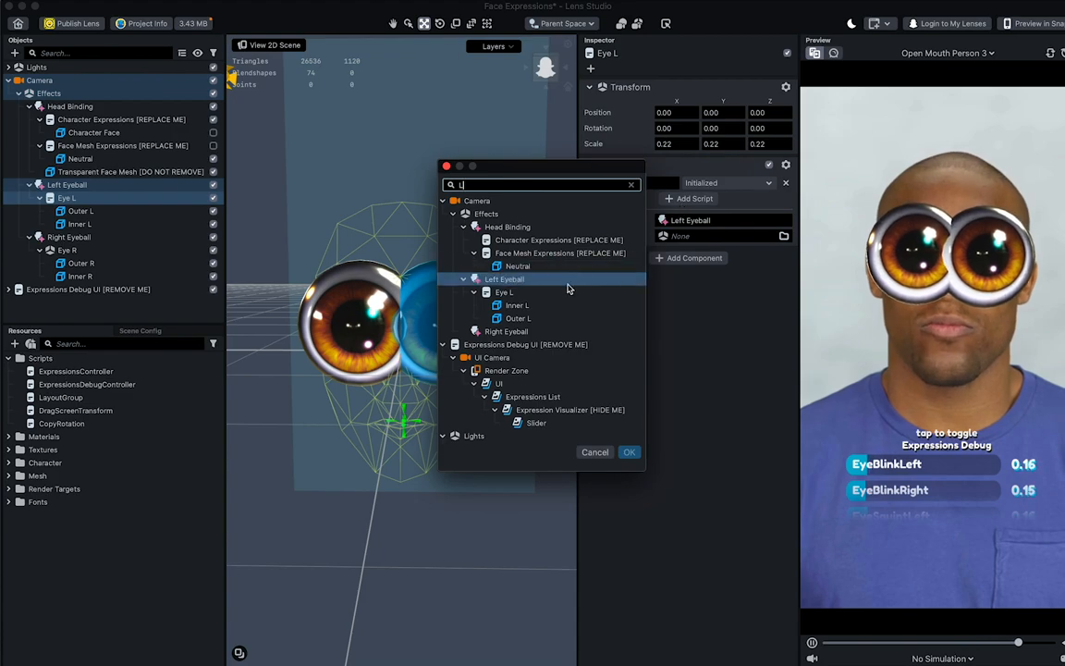
click(629, 451)
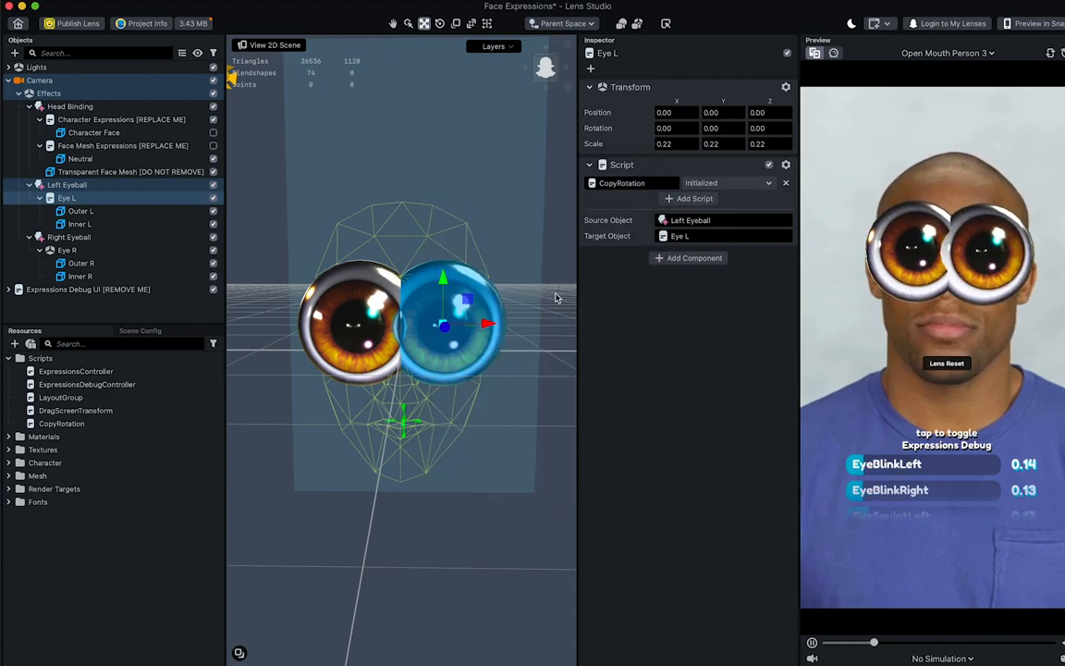
Add a Script component with the CopyRotation script to Eye R.
click(66, 250)
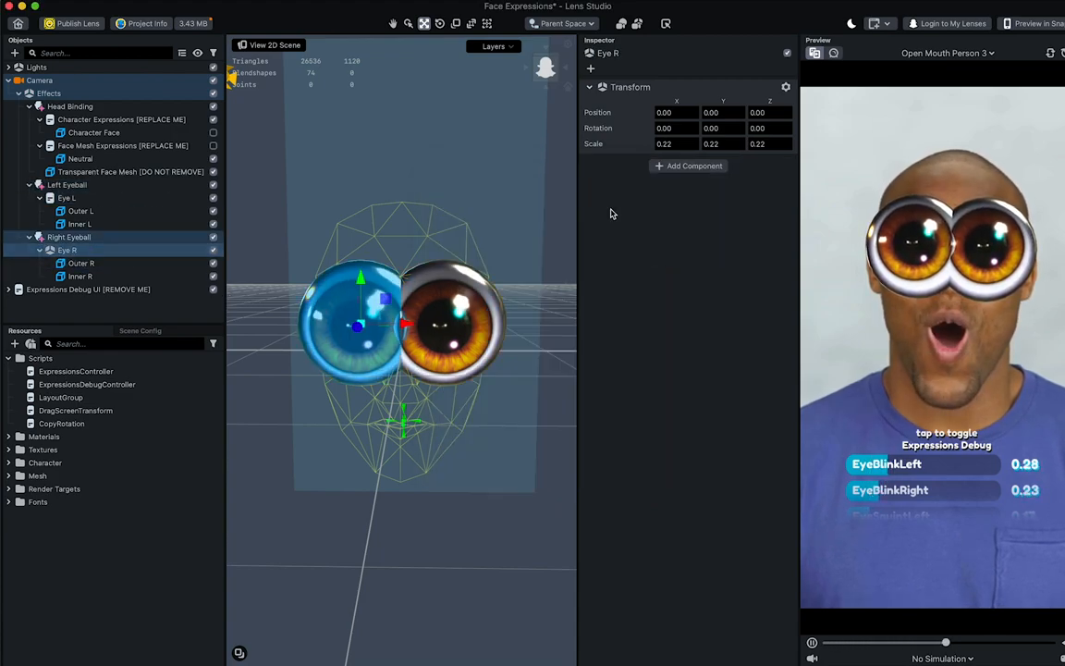
click(687, 166)
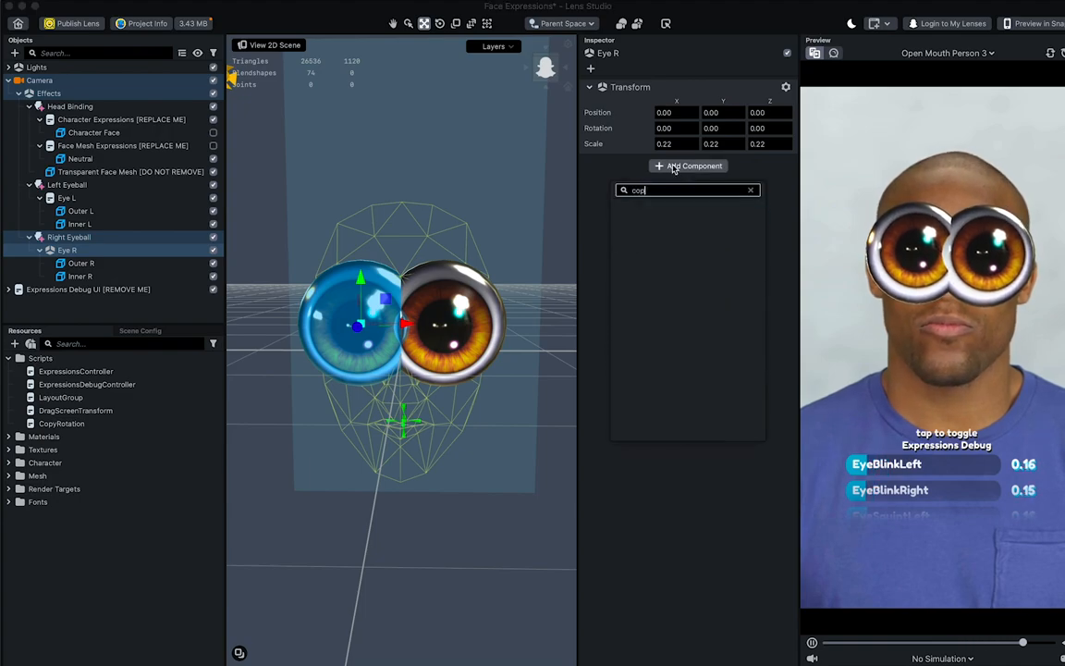
text(sc)
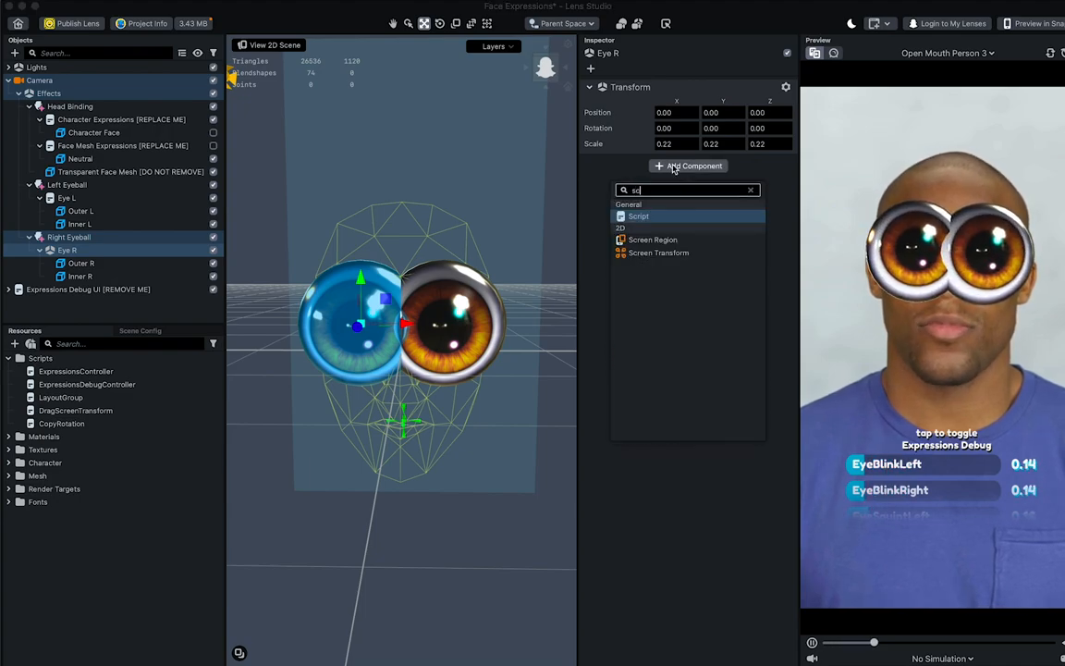
click(638, 214)
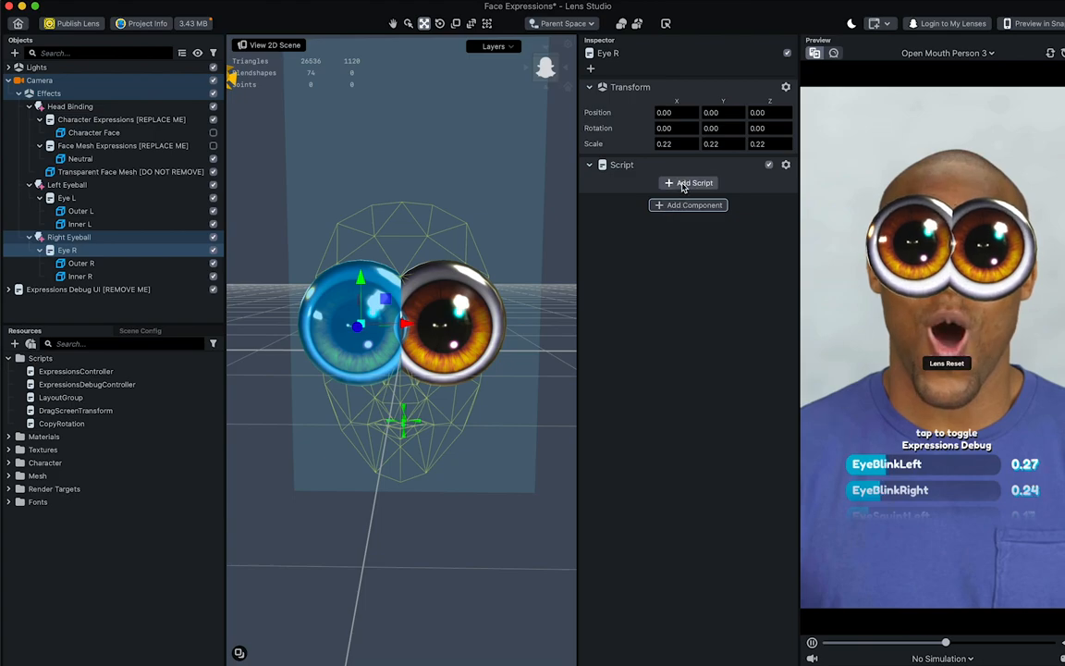
click(687, 183)
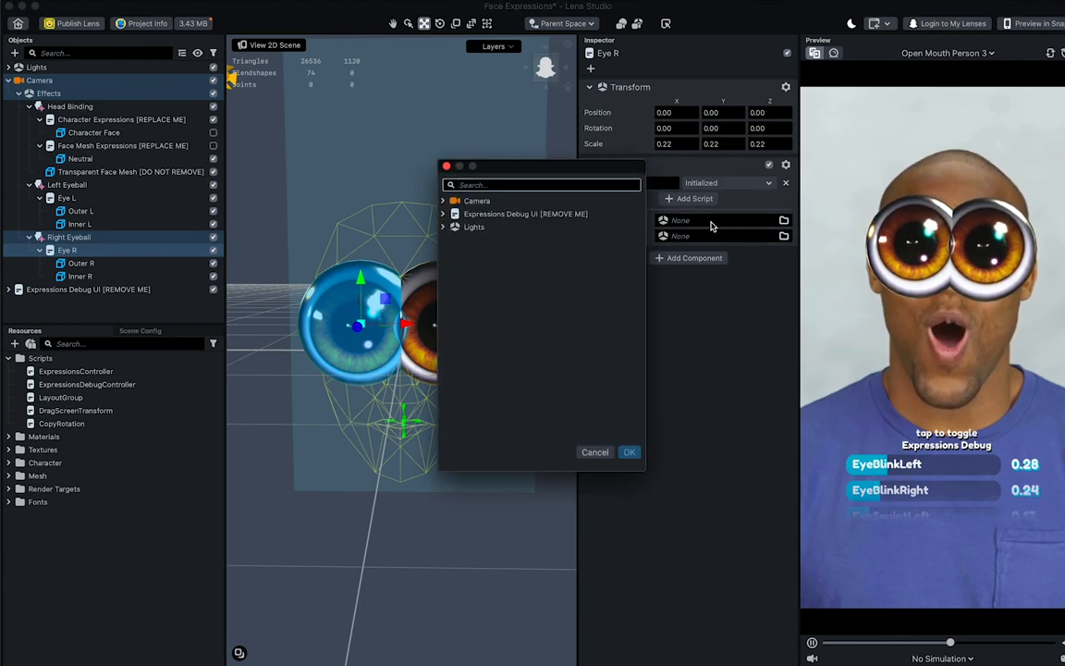
Set the Eye R CopyRotation source to Right Eyeball and target to Eye R.
text(righ)
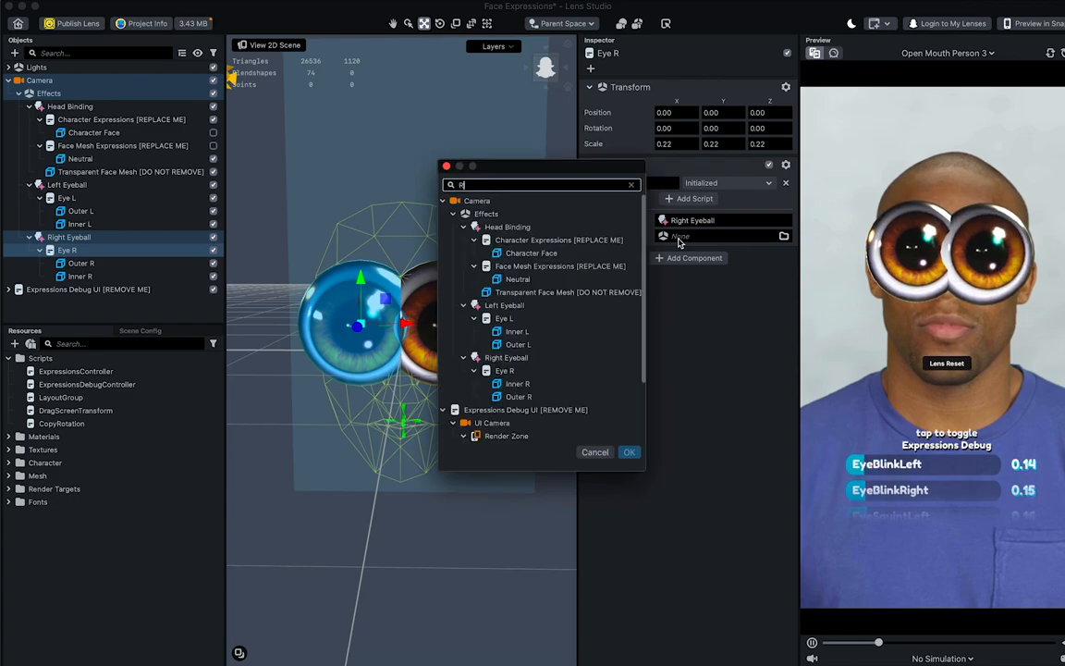
click(504, 370)
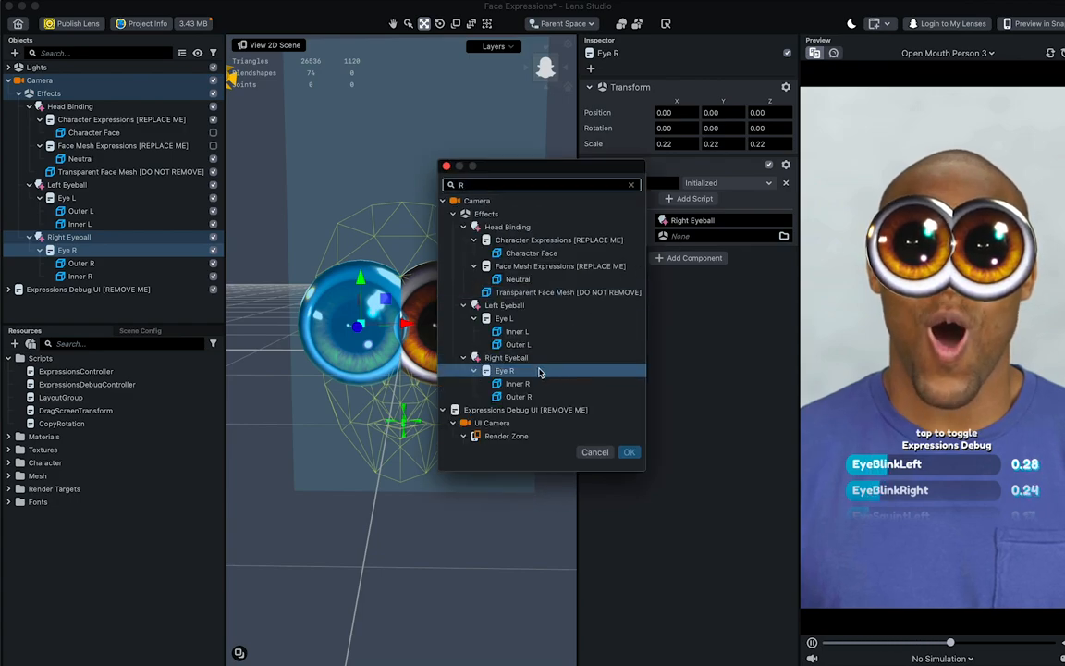
click(629, 451)
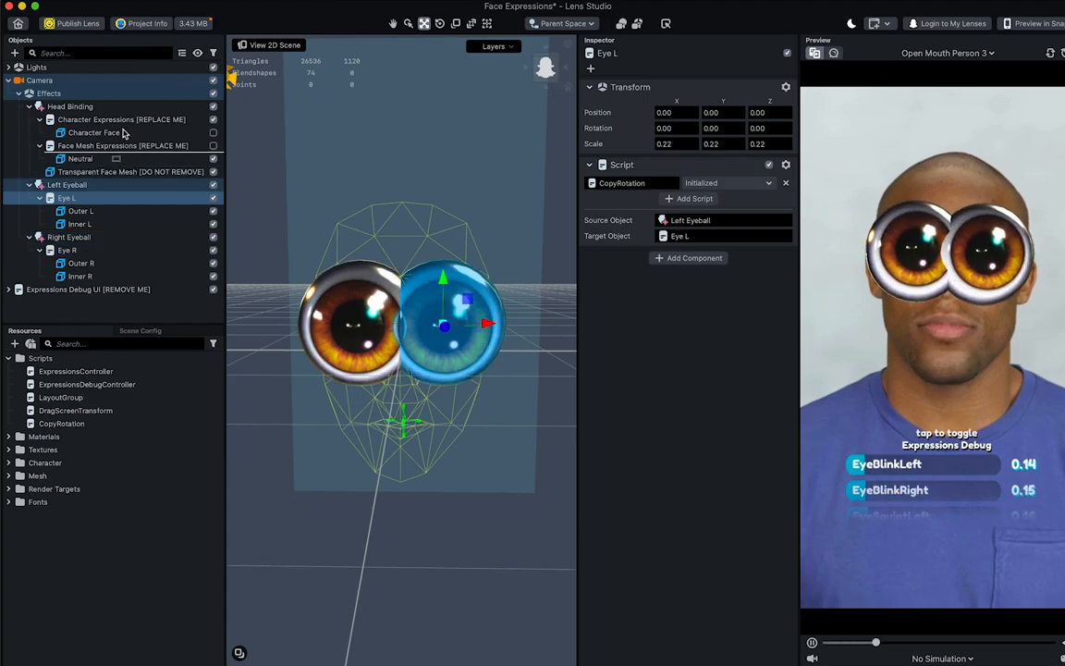
Parent Eye L and Eye R under Character Expressions and make the blue bear head visible.
click(122, 119)
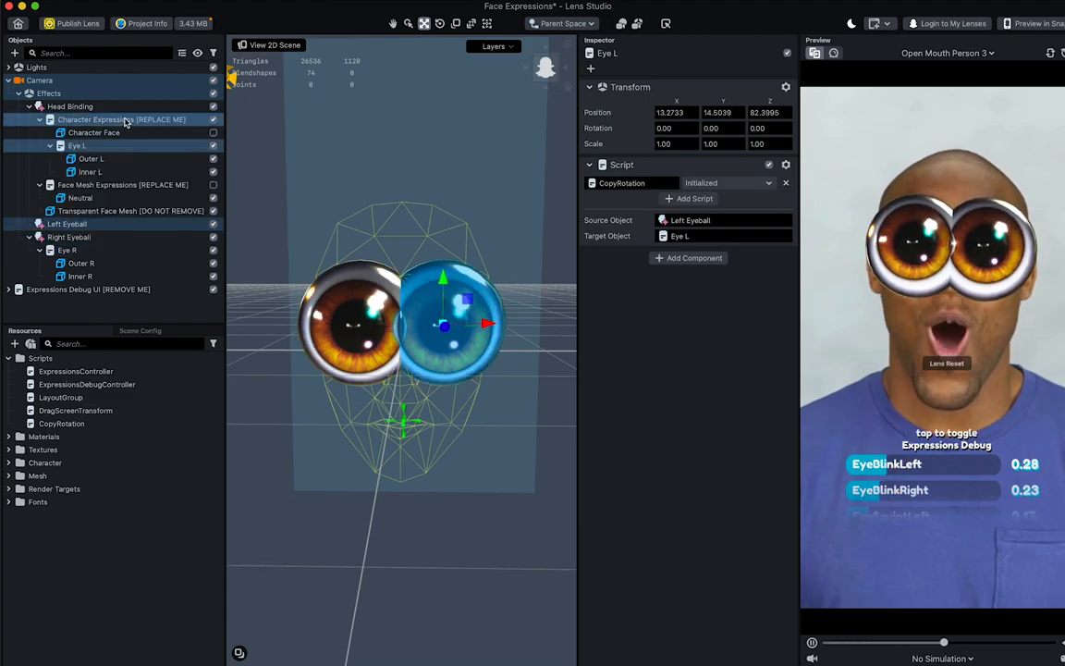
click(67, 250)
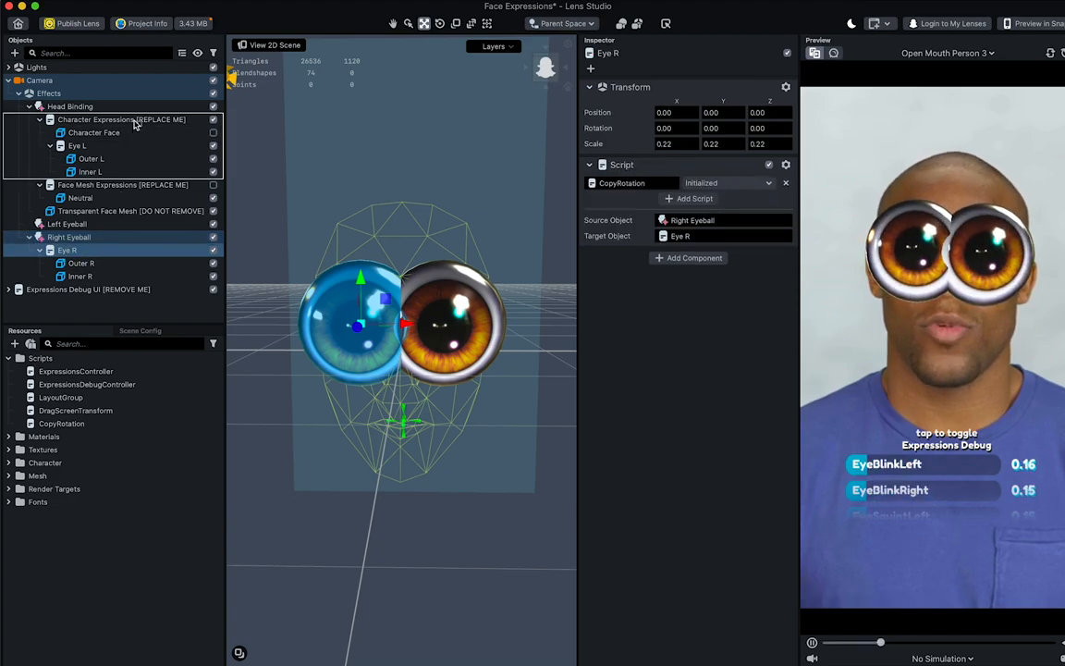
click(91, 159)
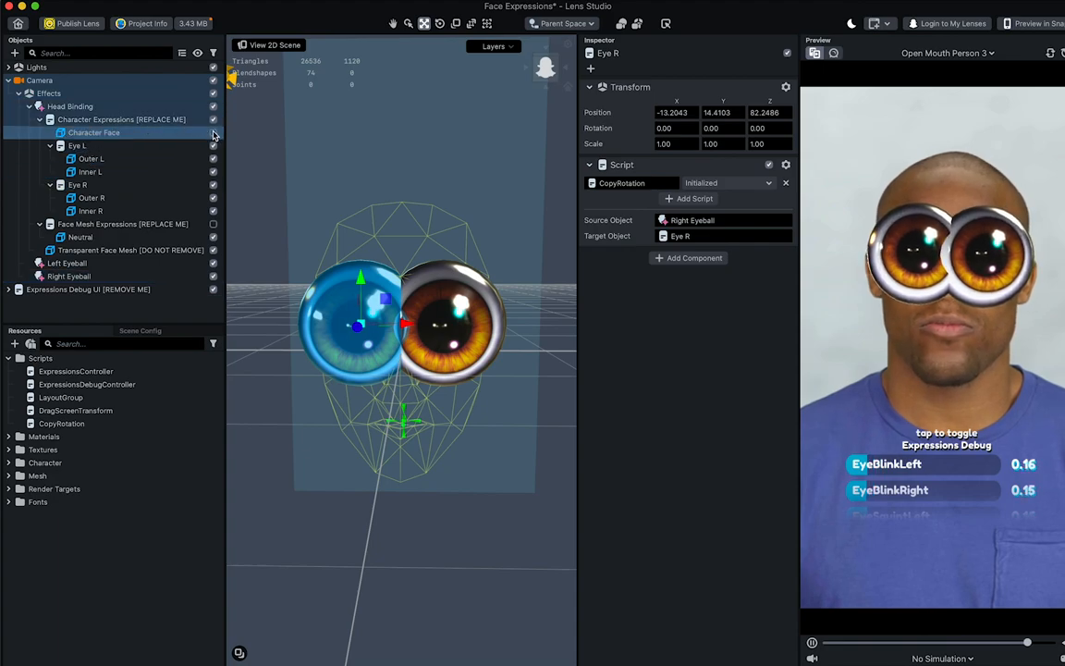
click(78, 144)
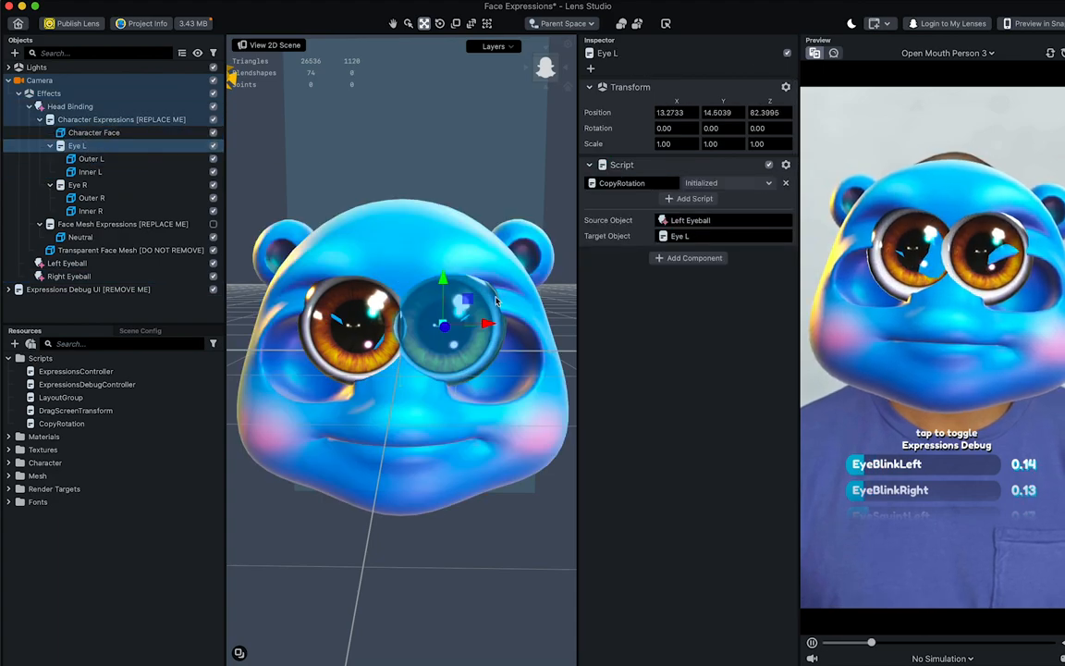
Nudge the eyeball objects in the Scene view until they sit in the bear's eye sockets.
drag(466, 297, 444, 324)
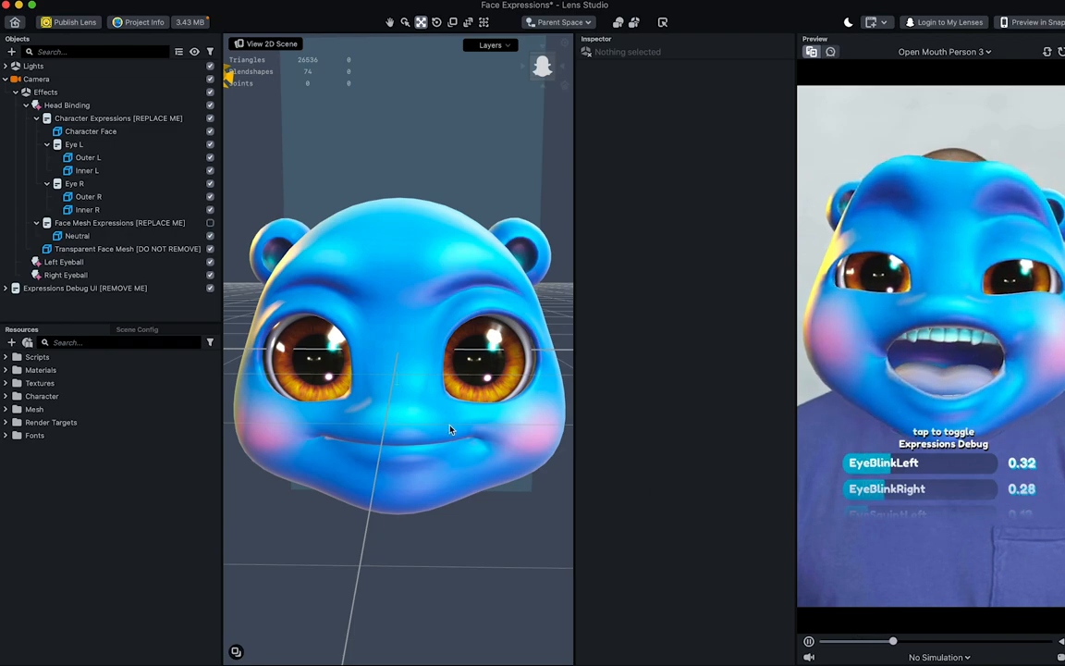
Delete the Expressions Debug UI object so no debug readouts remain in the preview.
click(85, 289)
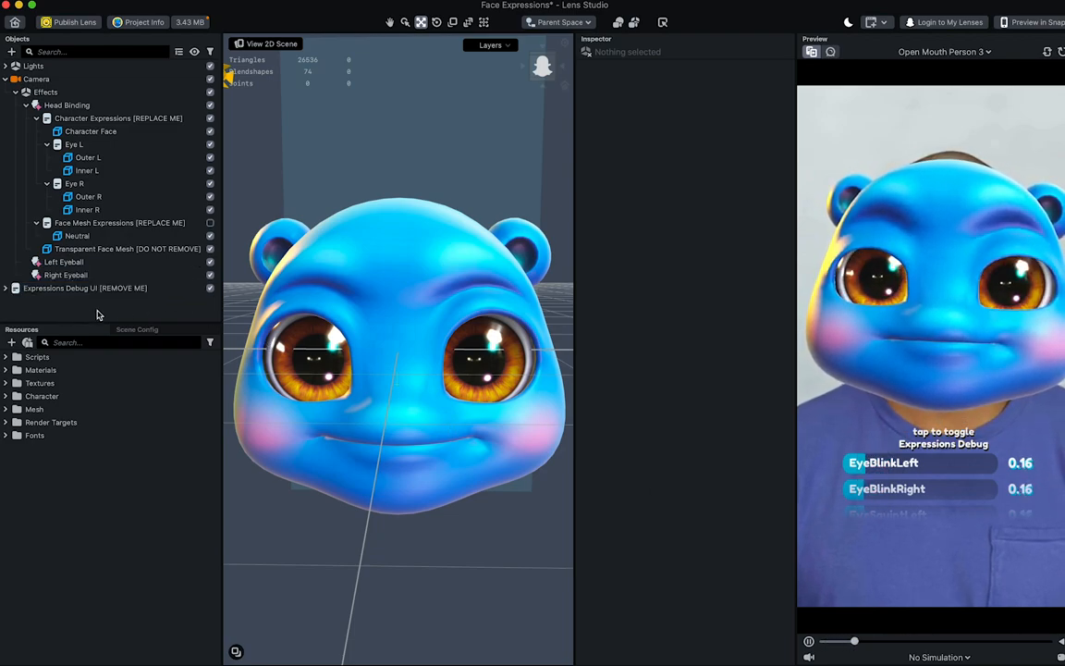
right_click(83, 288)
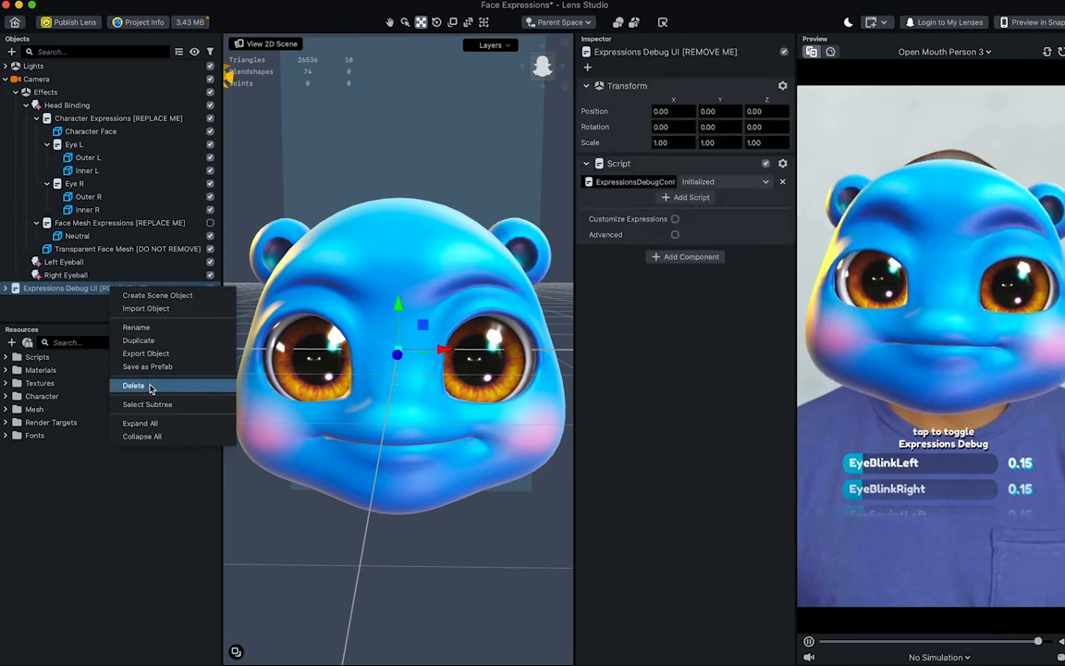
click(133, 386)
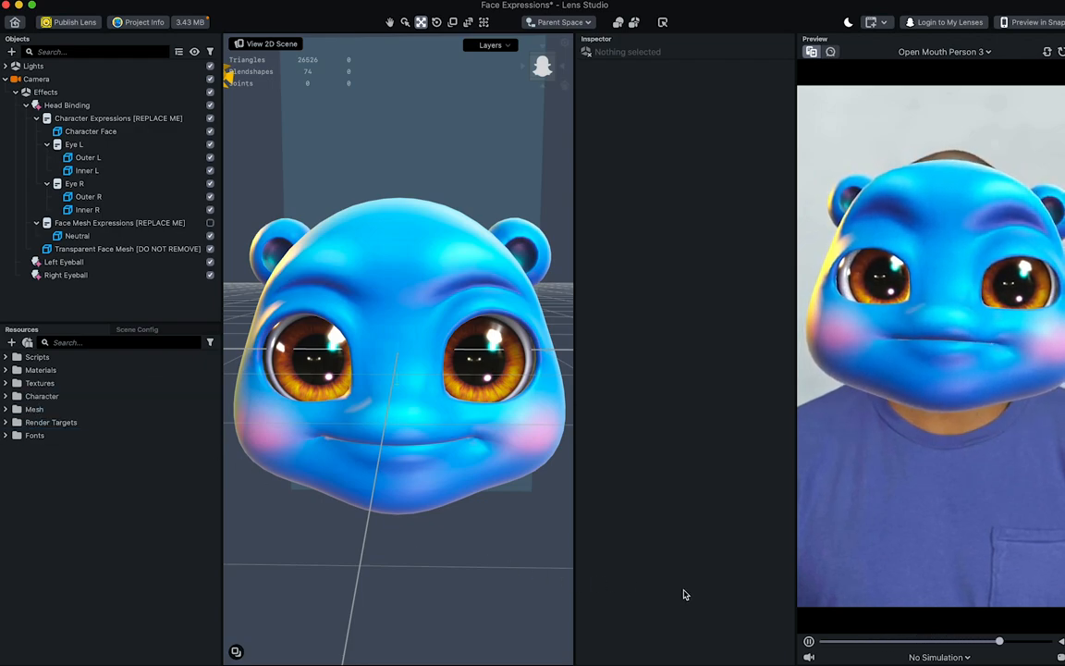
drag(998, 640, 869, 640)
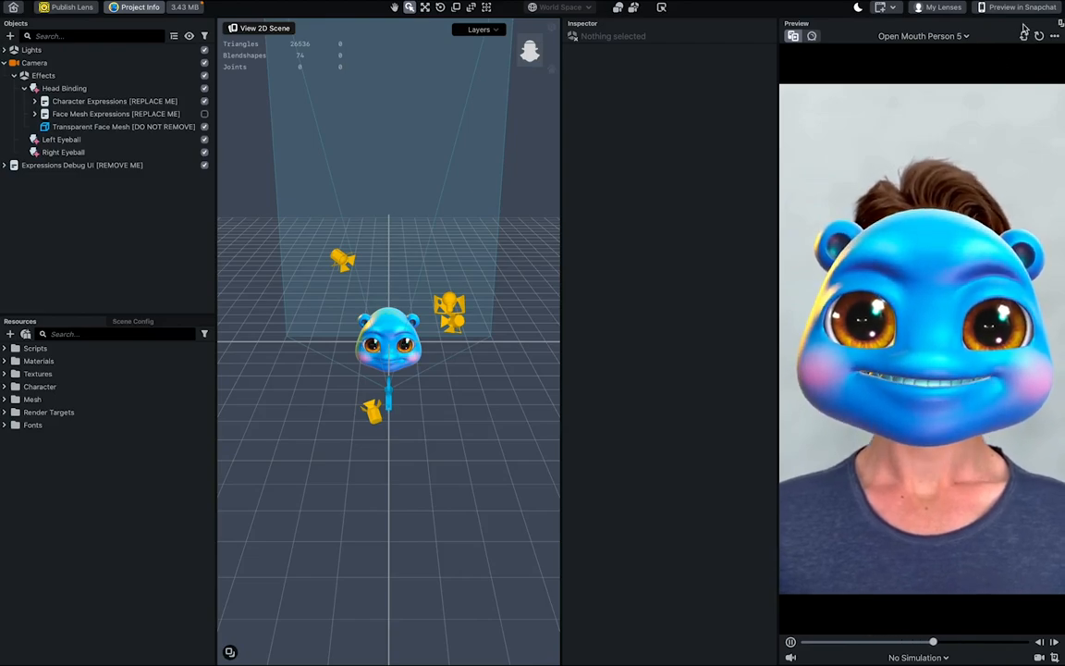
Pair a phone via Pair Device and send the bear lens to it for live preview.
click(1013, 8)
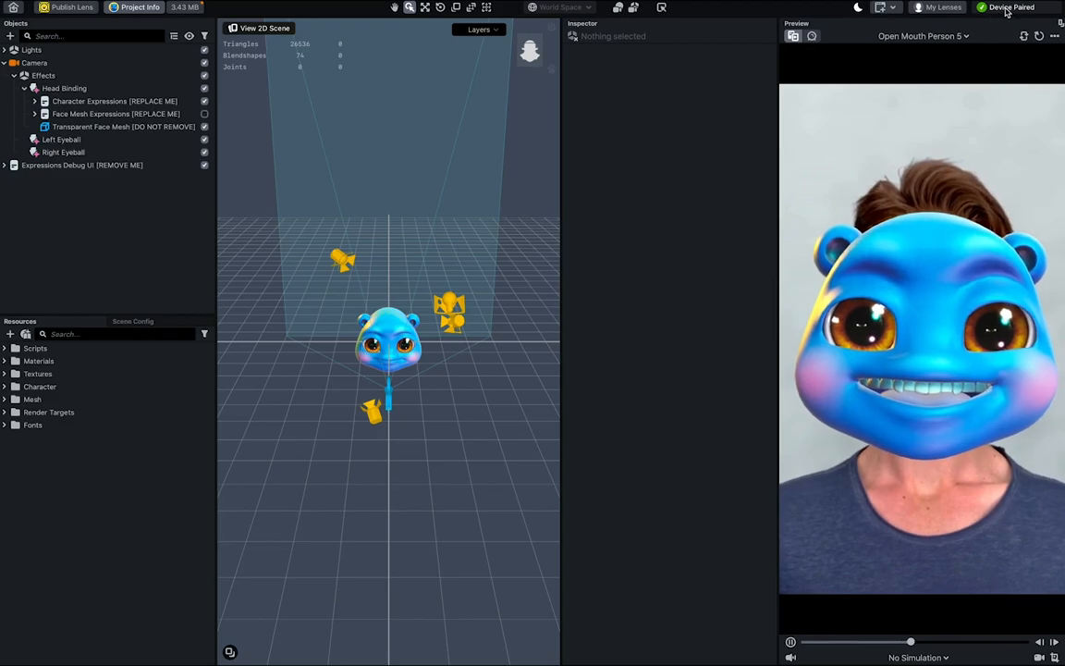
click(1013, 8)
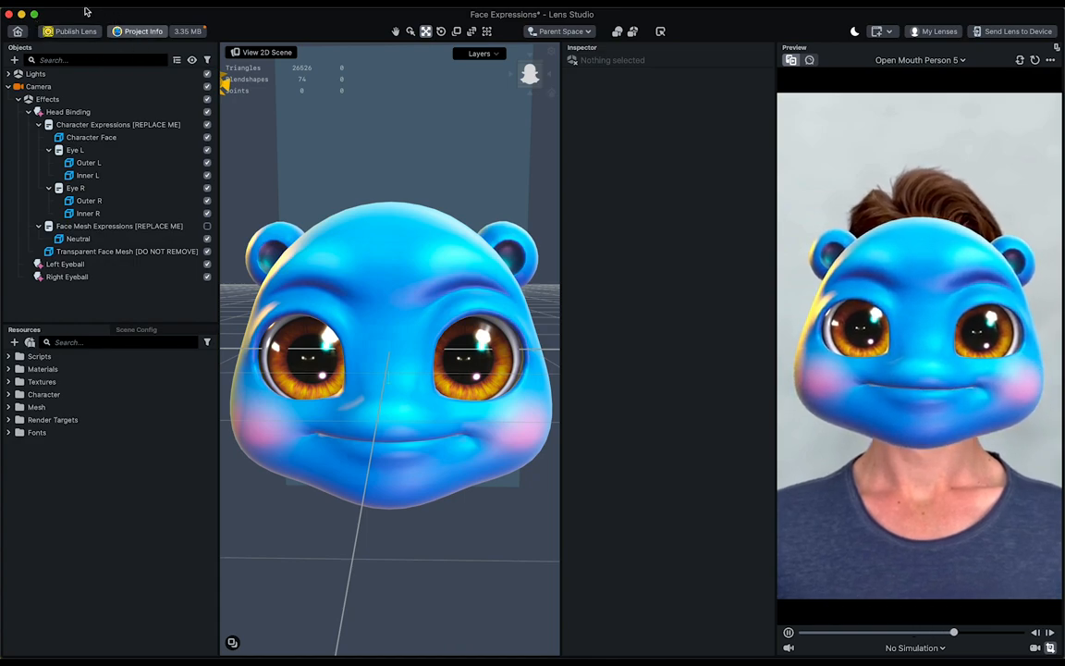
Choose a lens preview in the Preview Picker and apply the Project Info for My Lens.
click(142, 30)
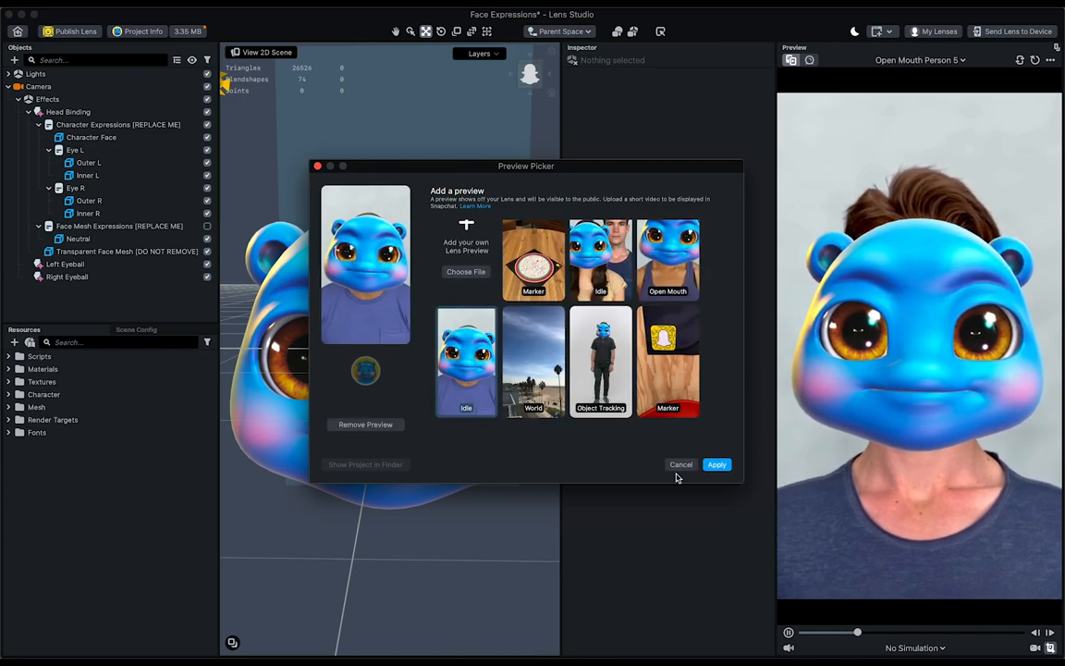
click(717, 464)
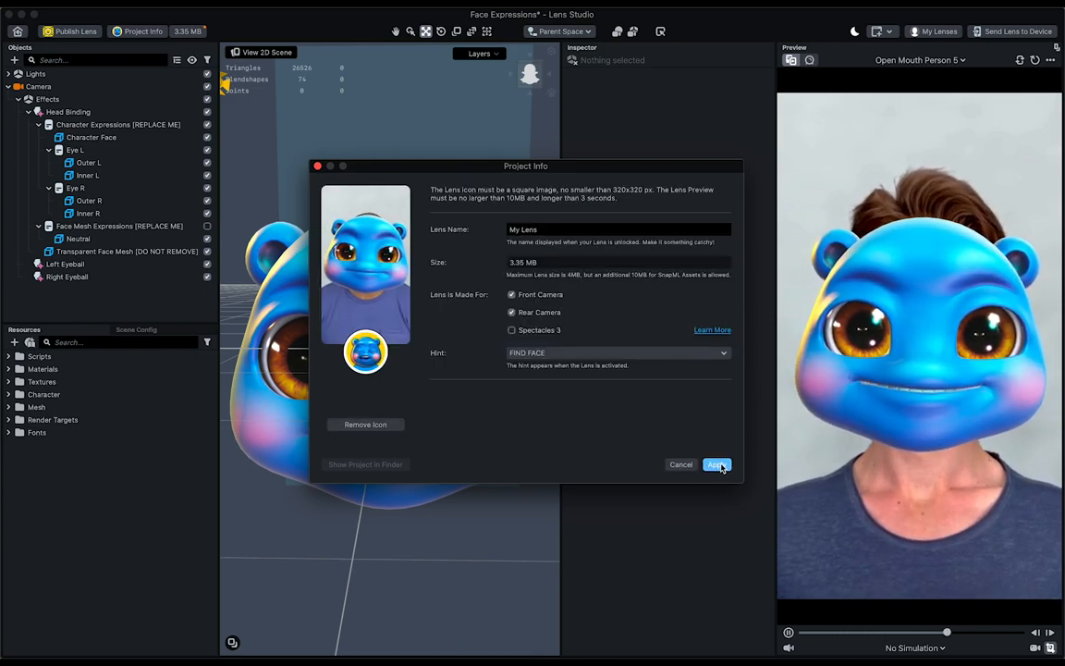
click(717, 464)
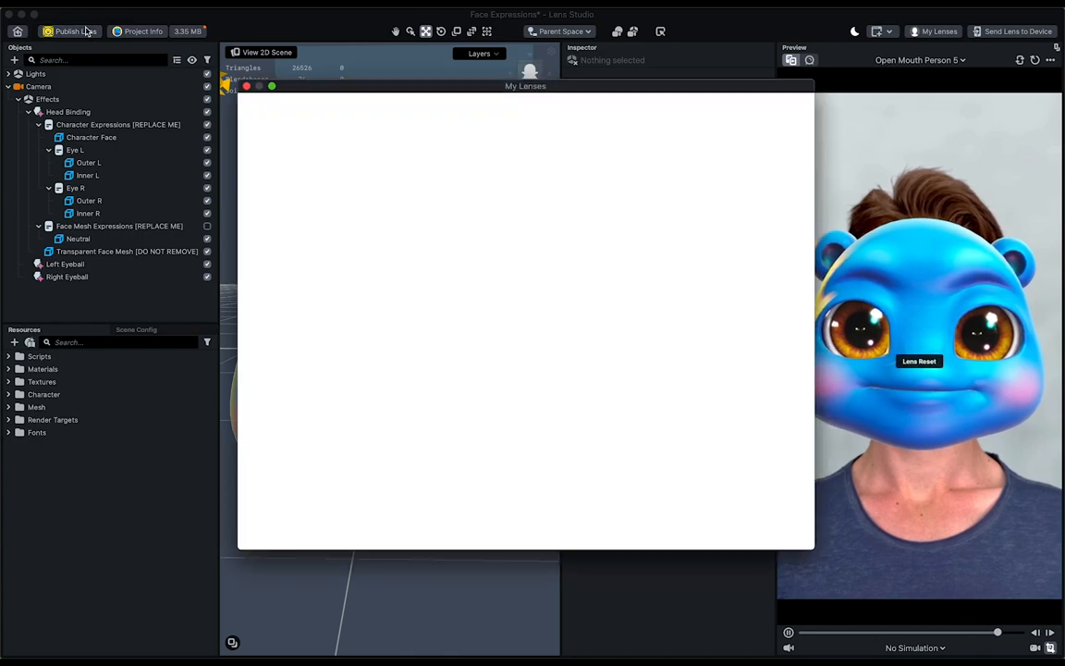
Publish My Lens and confirm submission so it appears In Review.
click(74, 21)
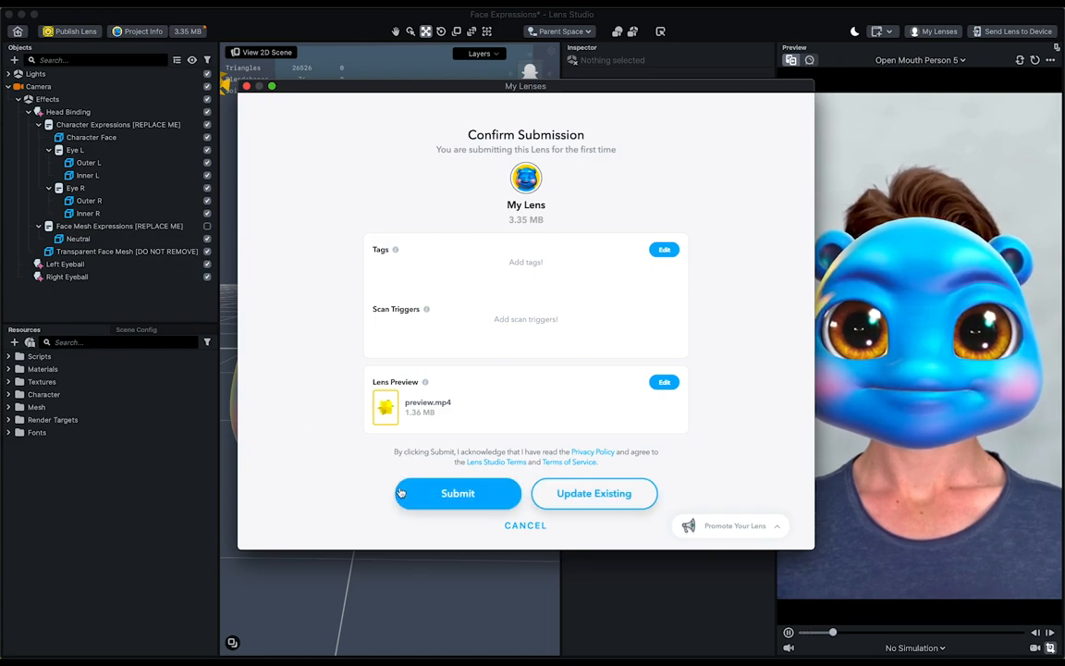
click(456, 492)
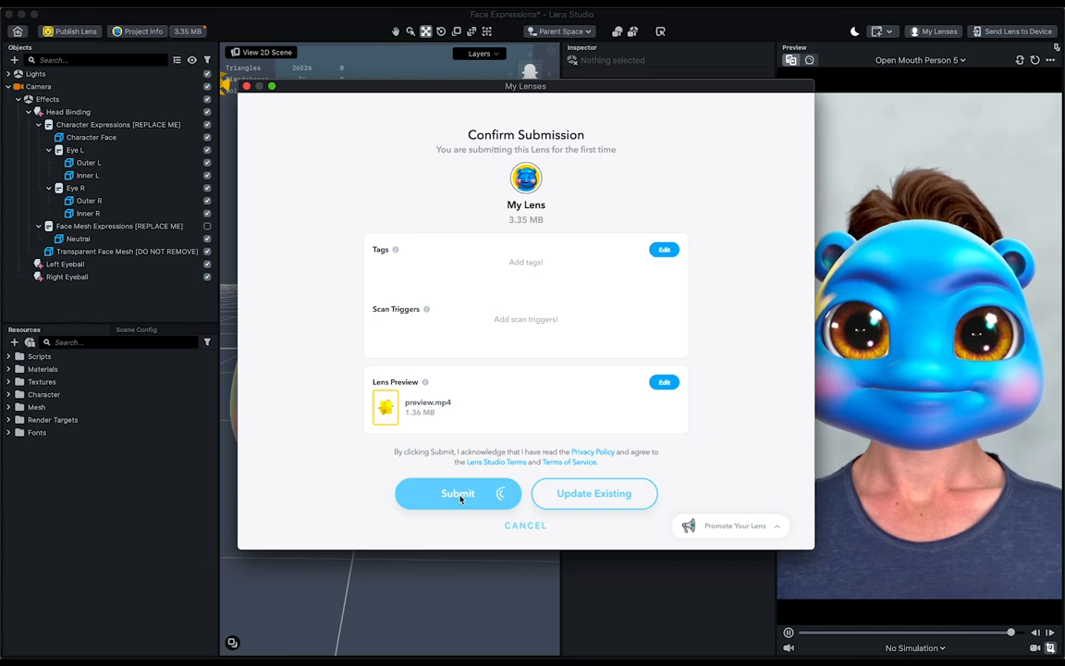
click(457, 493)
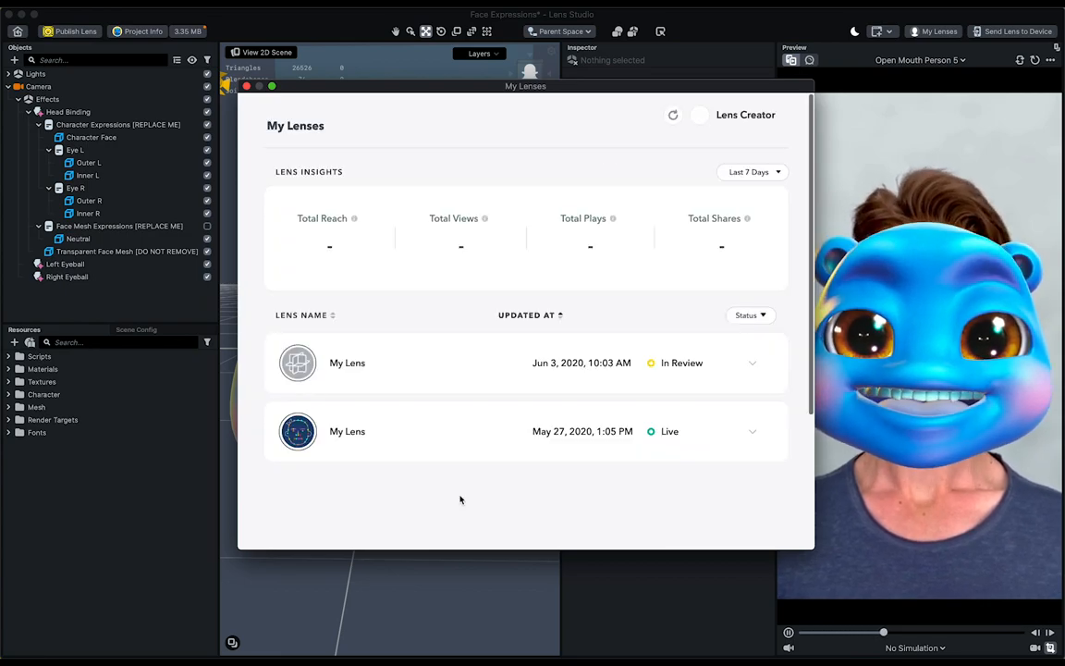